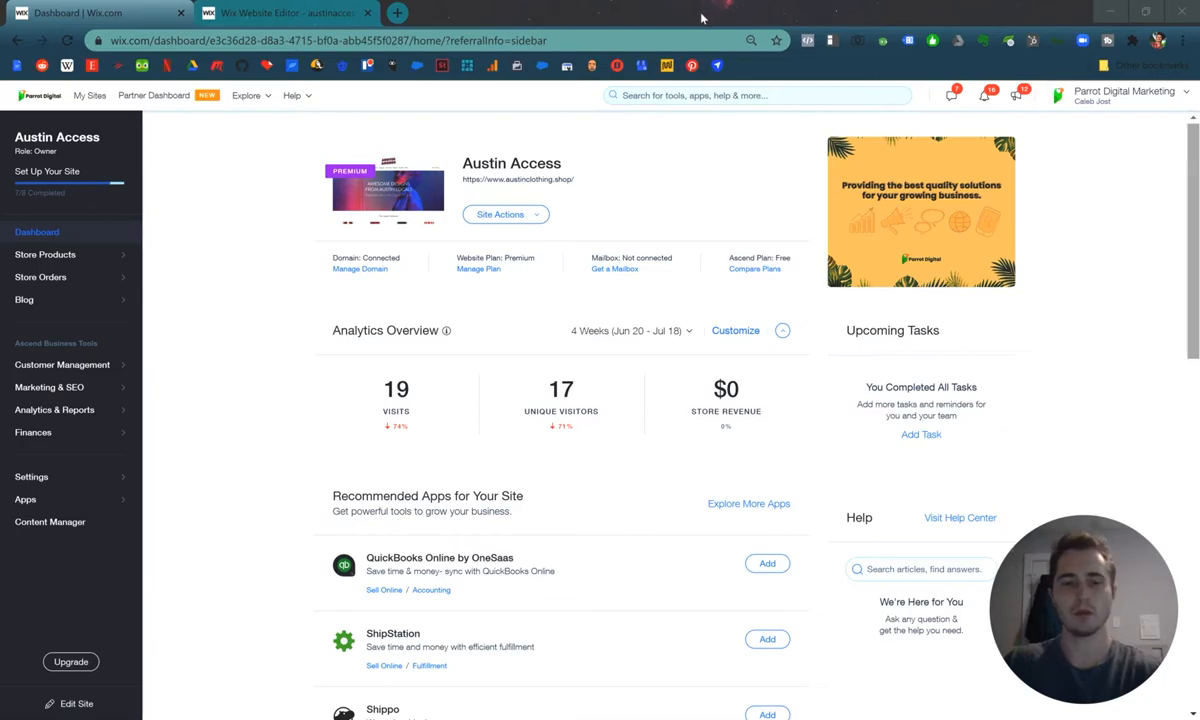
{"action": "mouse_move", "coordinate": [71, 457]}
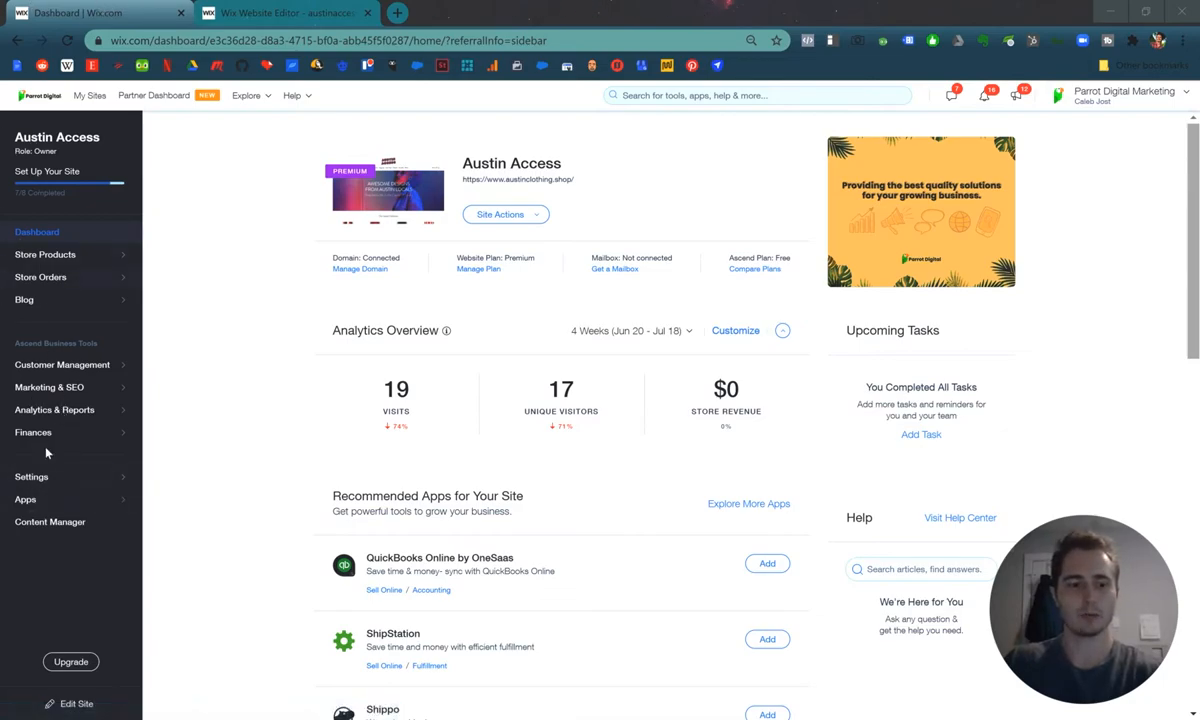
Show the Manage Apps list of apps installed on the Austin Access site.
{"action": "left_click", "coordinate": [25, 499]}
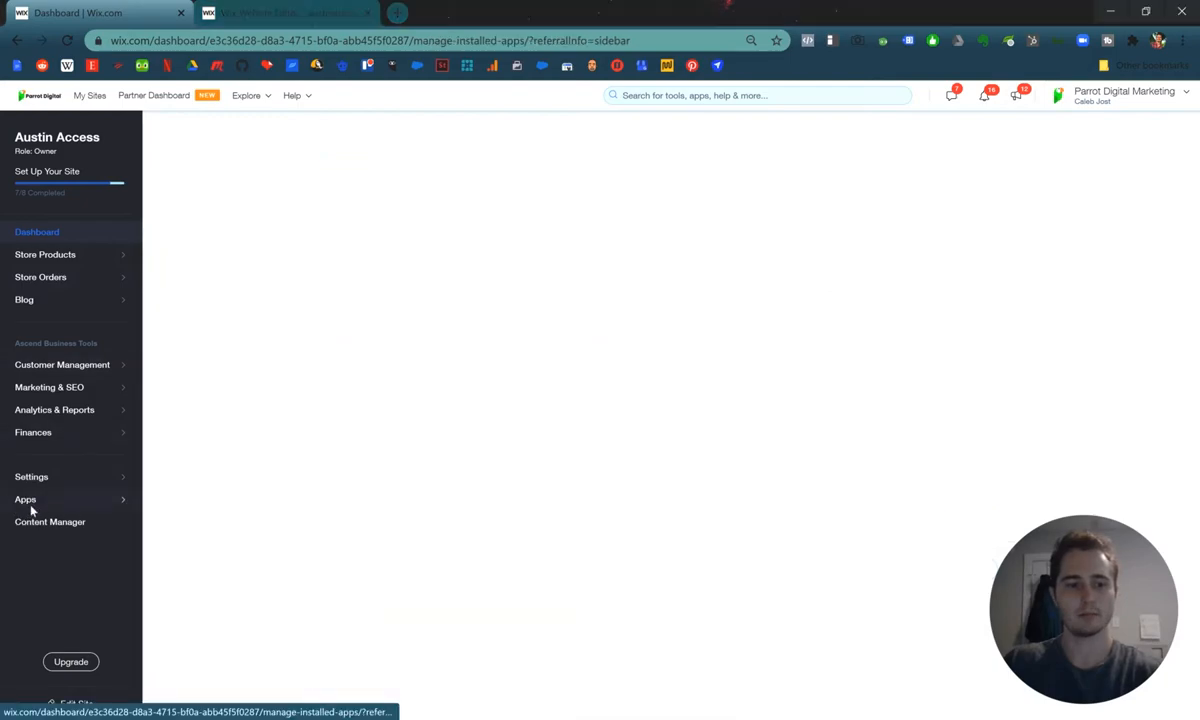
{"action": "left_click", "coordinate": [25, 499]}
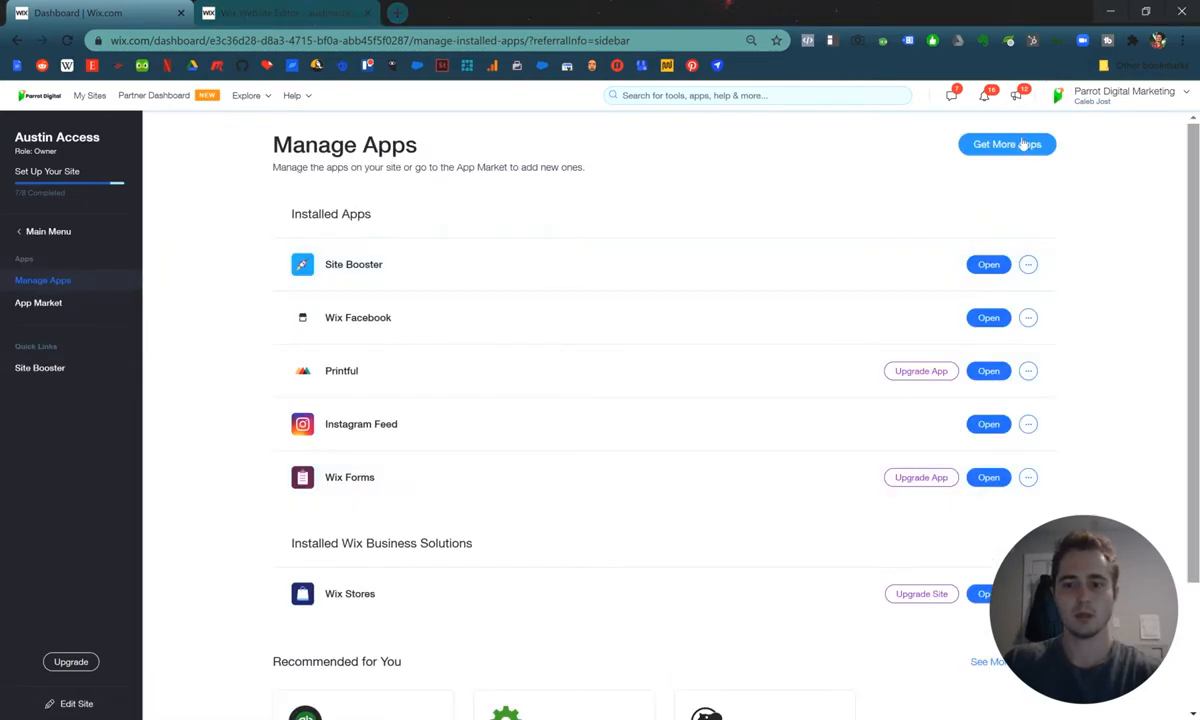
Search the App Market for 'wix blog' and add the Wix Blog app.
{"action": "left_click", "coordinate": [1006, 144]}
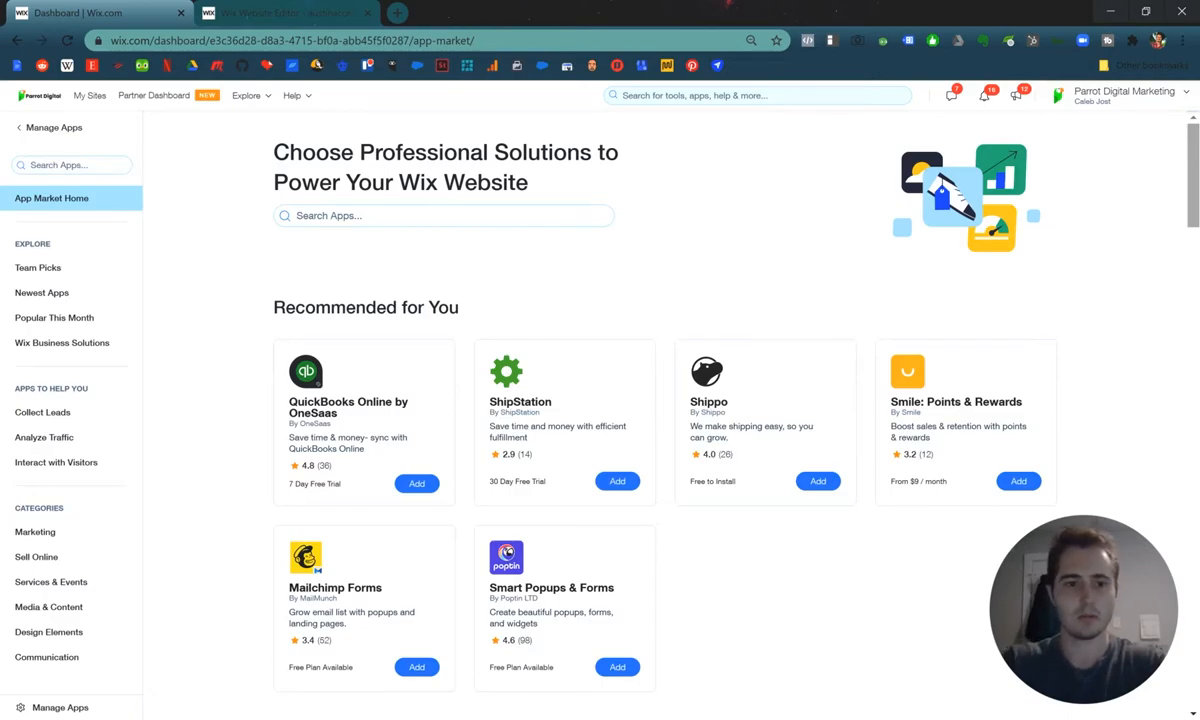
{"action": "type", "text": "wix blog"}
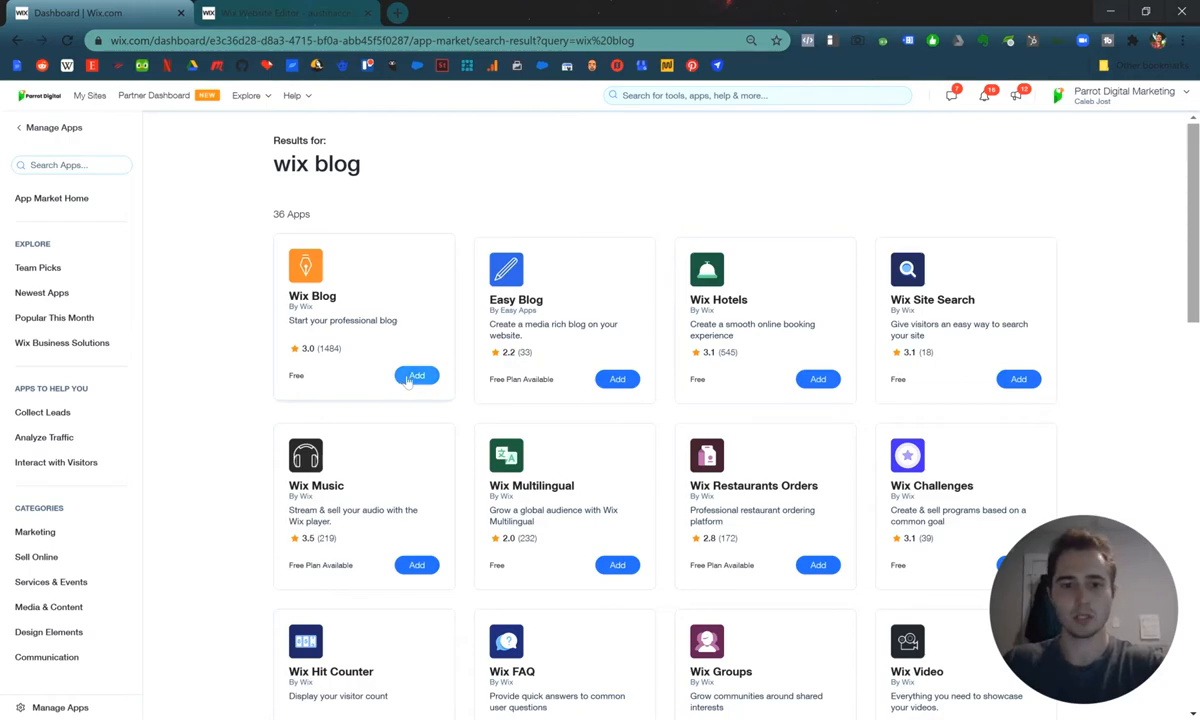
{"action": "left_click", "coordinate": [416, 375]}
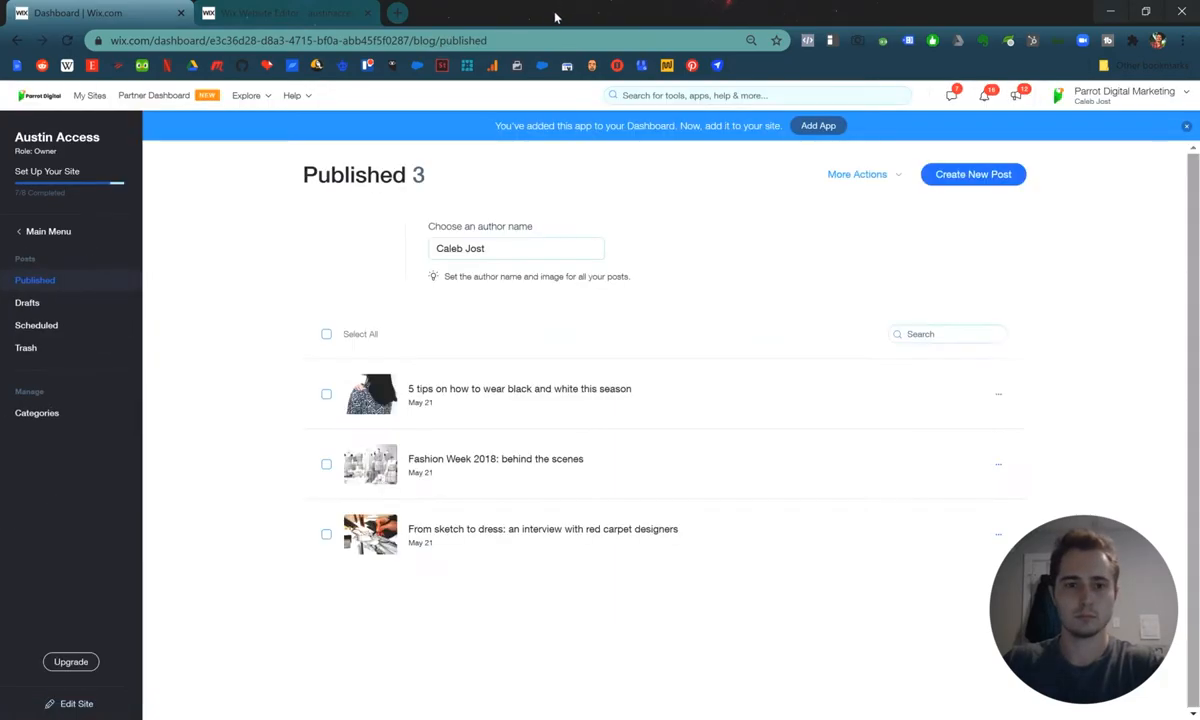
Set the uploaded headshot as the blog author's profile image.
{"action": "left_click", "coordinate": [515, 248]}
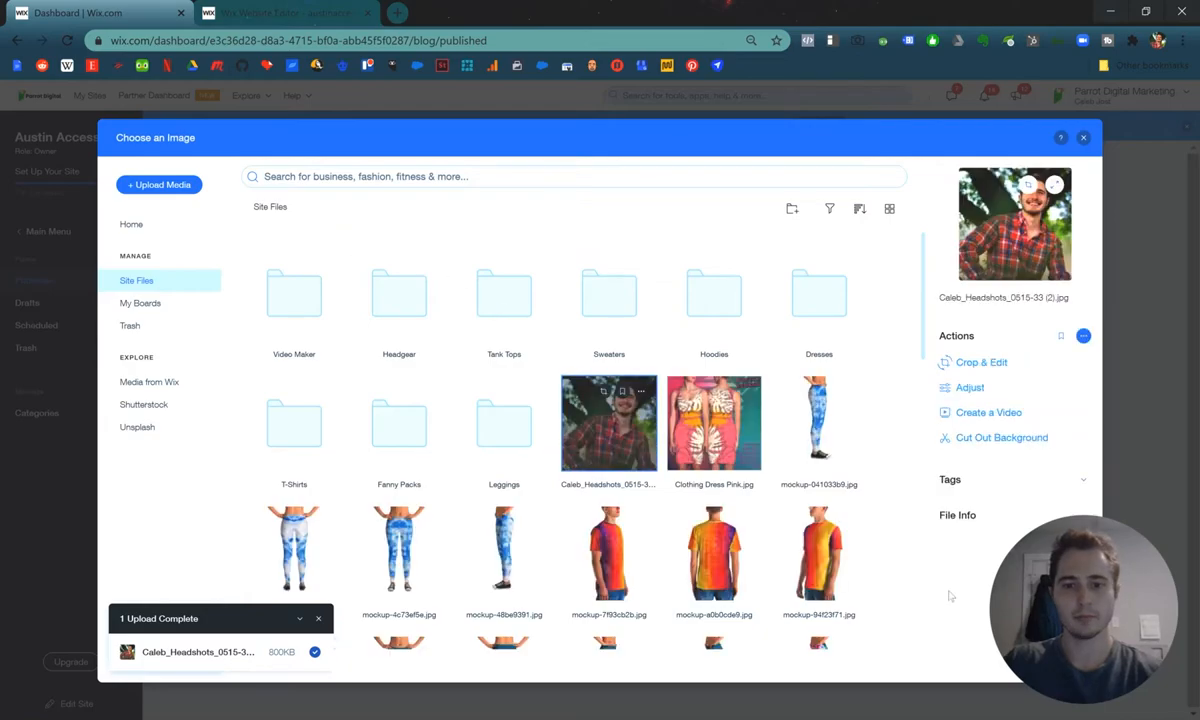
{"action": "left_click", "coordinate": [1083, 137]}
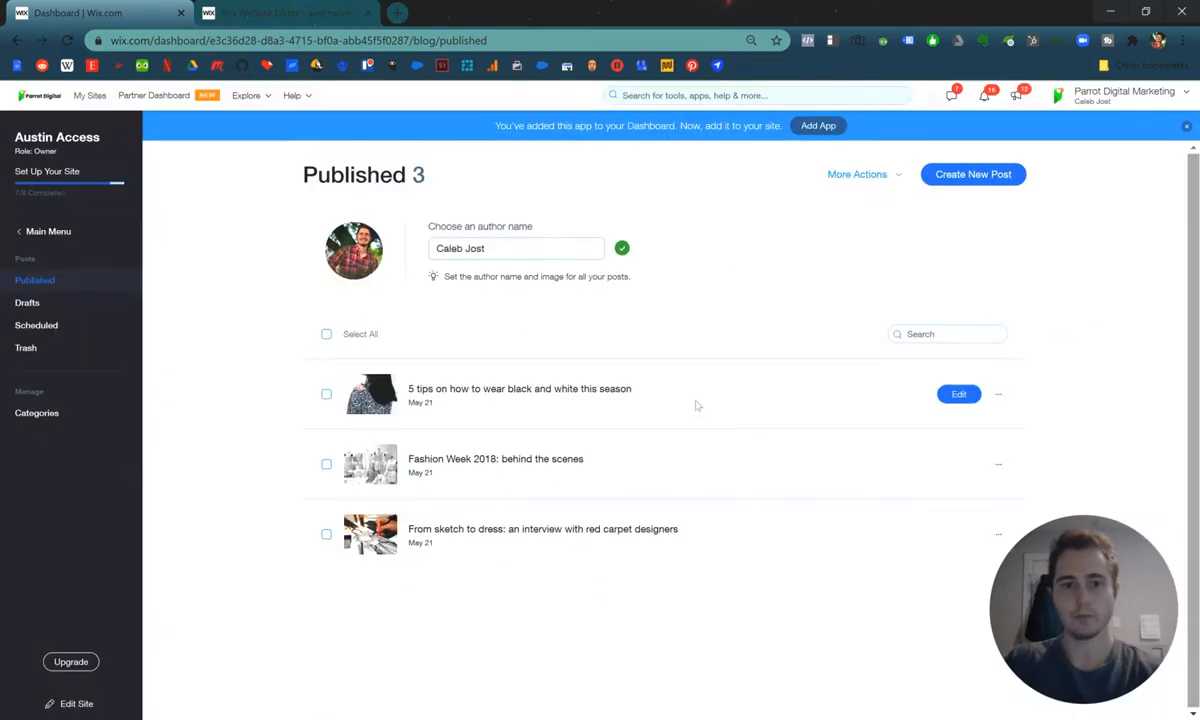
{"action": "mouse_move", "coordinate": [645, 328]}
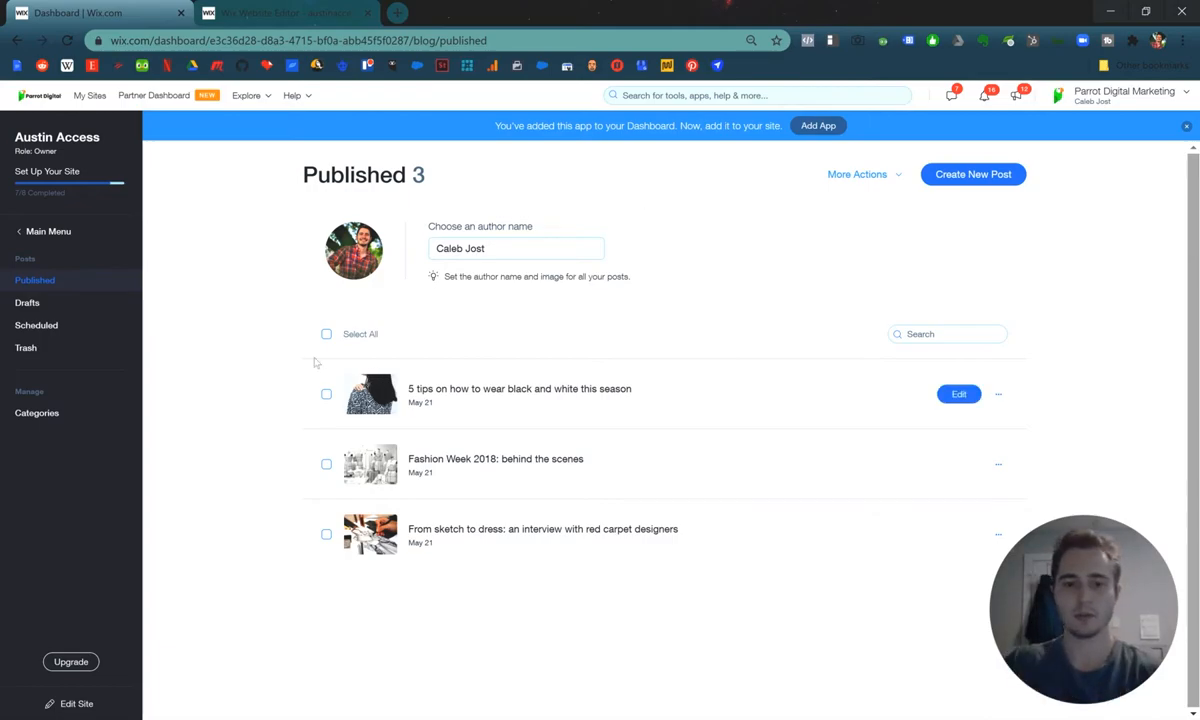
{"action": "mouse_move", "coordinate": [320, 456]}
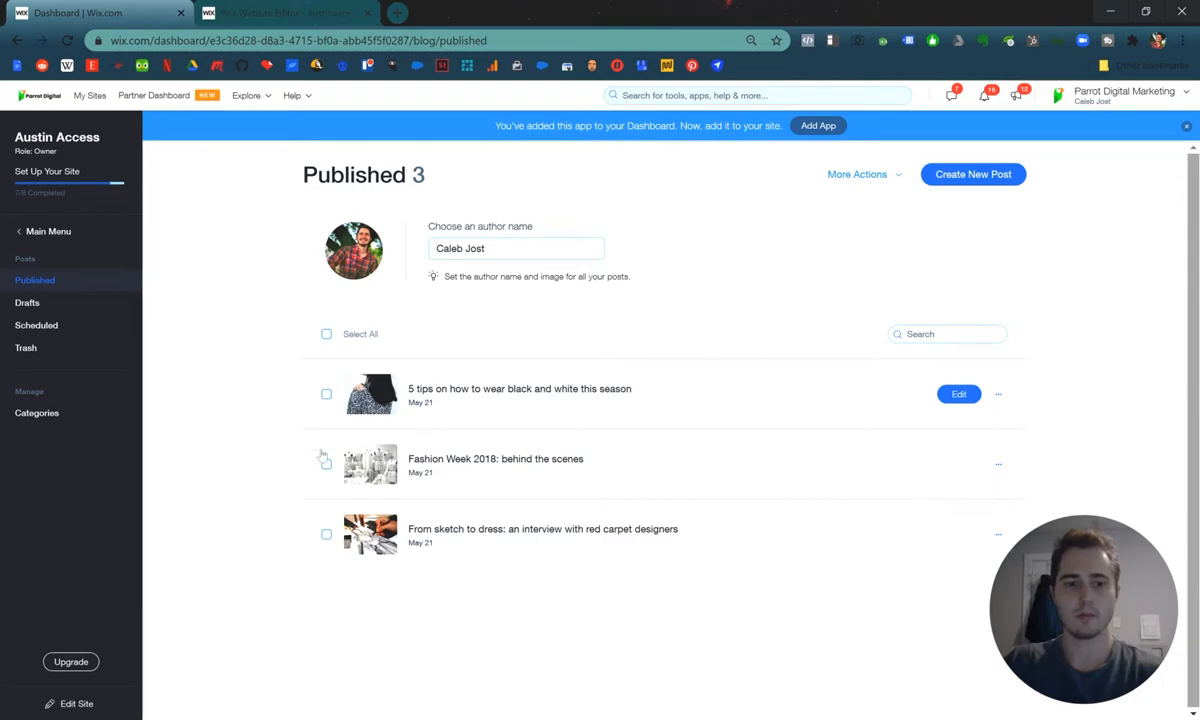
Select all three sample posts and move them to trash, then start a new post.
{"action": "left_click", "coordinate": [326, 334]}
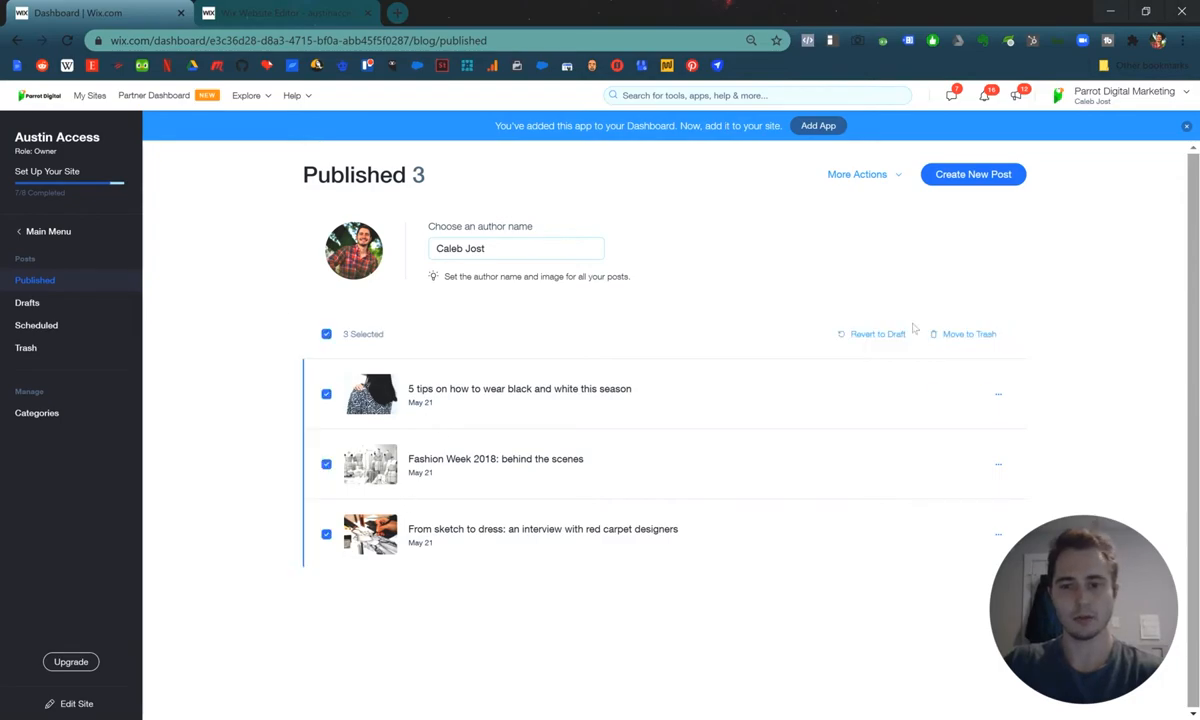
{"action": "left_click", "coordinate": [964, 334]}
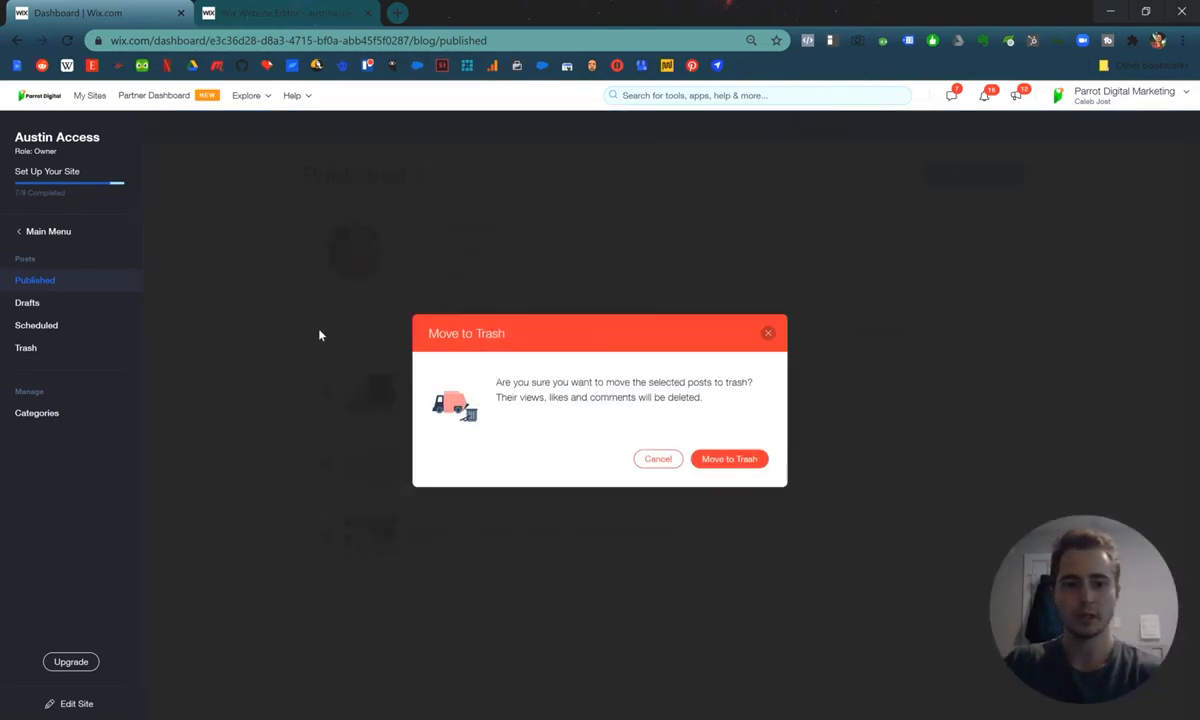
{"action": "left_click", "coordinate": [657, 458]}
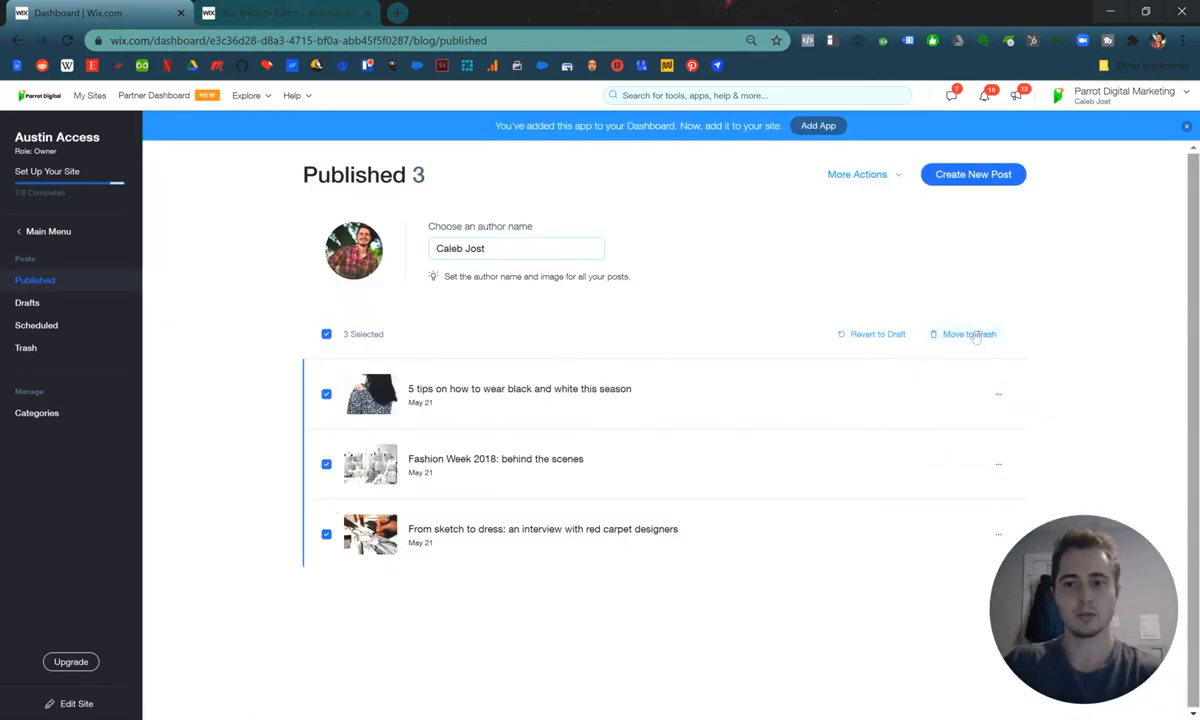
{"action": "left_click", "coordinate": [963, 334]}
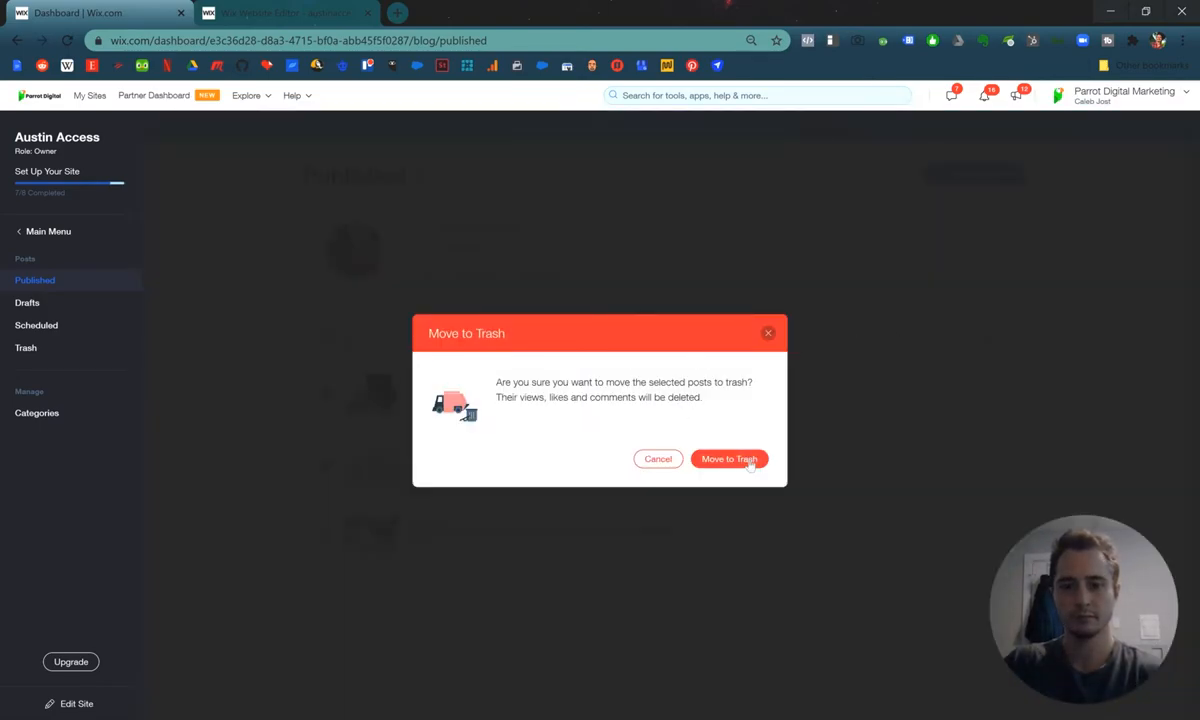
{"action": "left_click", "coordinate": [729, 459]}
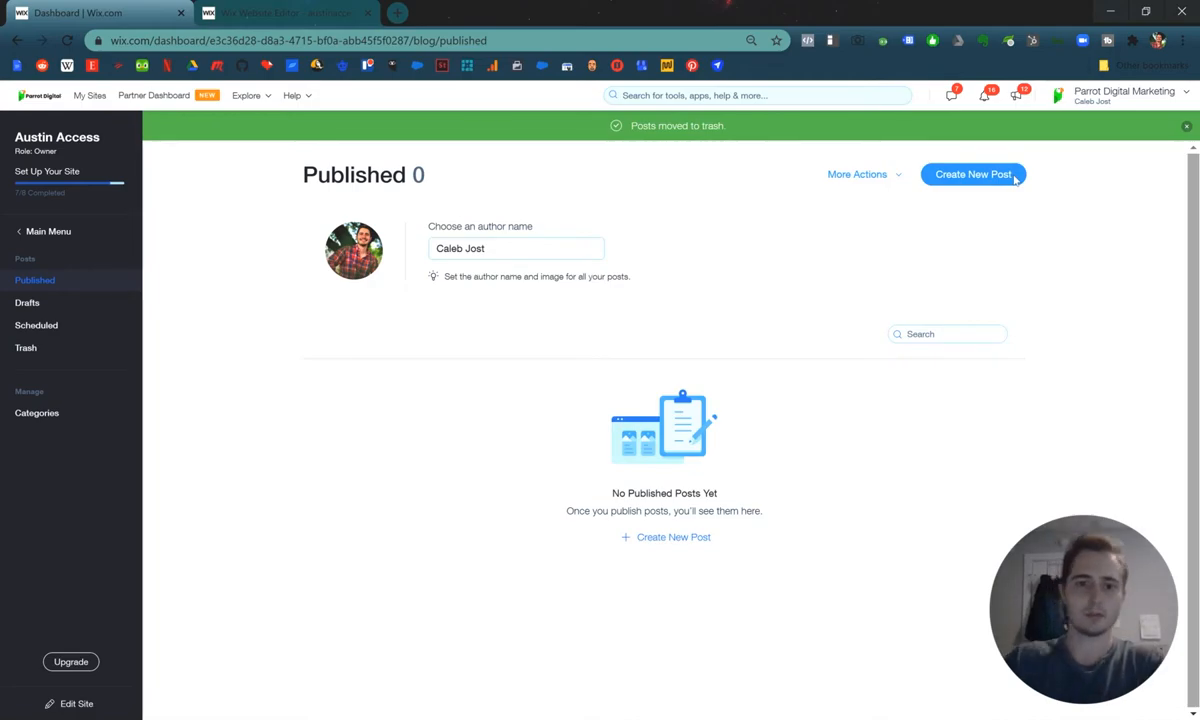
{"action": "left_click", "coordinate": [972, 174]}
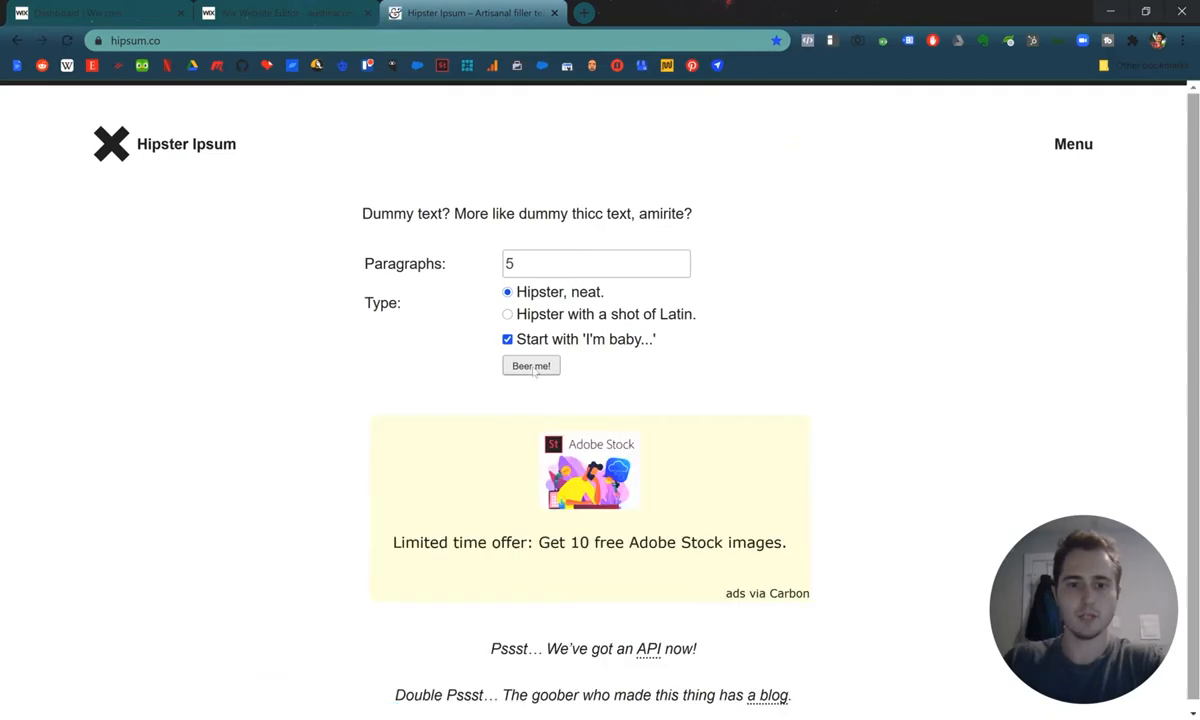
Generate five Hipster Ipsum paragraphs, select them, and return to the Wix tab.
{"action": "left_click", "coordinate": [531, 365]}
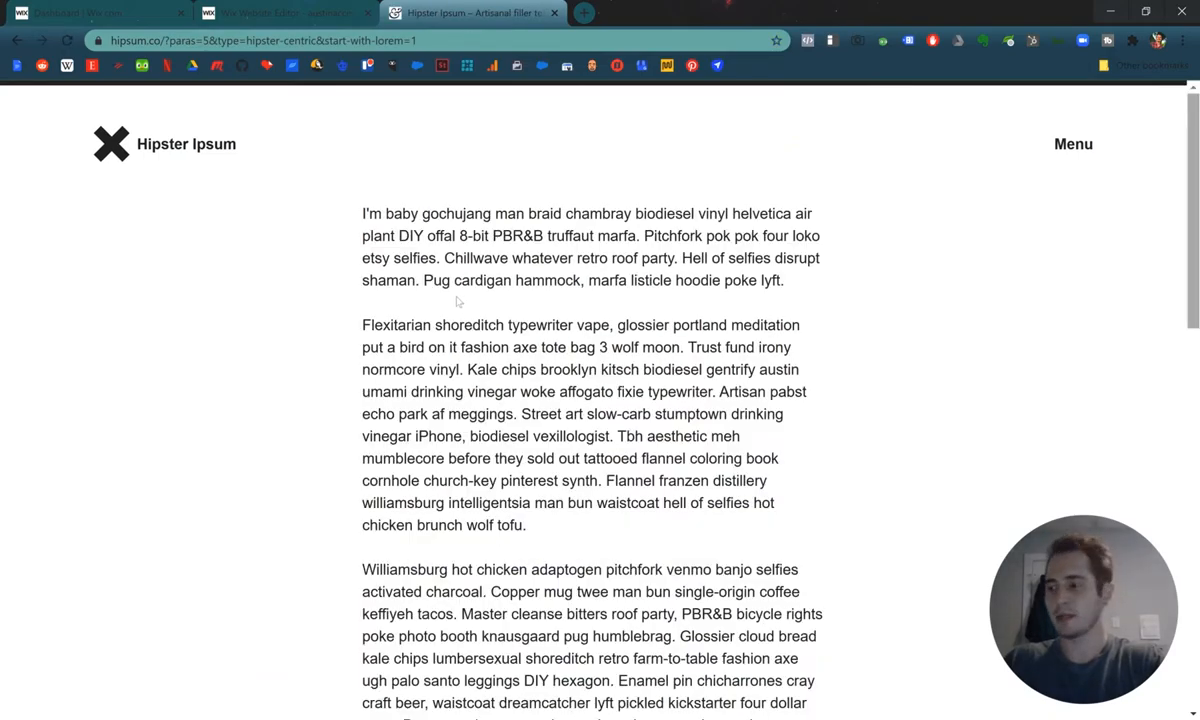
{"action": "left_click_drag", "start_coordinate": [362, 213], "coordinate": [567, 280]}
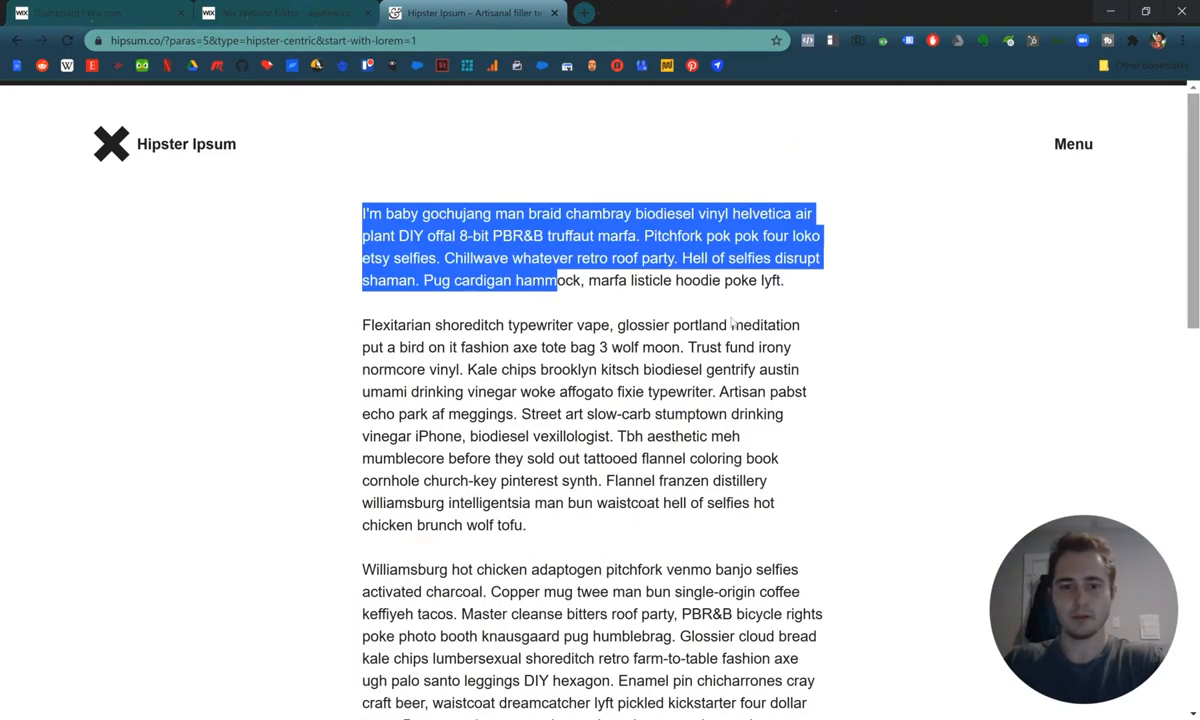
{"action": "scroll", "scroll_direction": "down", "scroll_amount": 3}
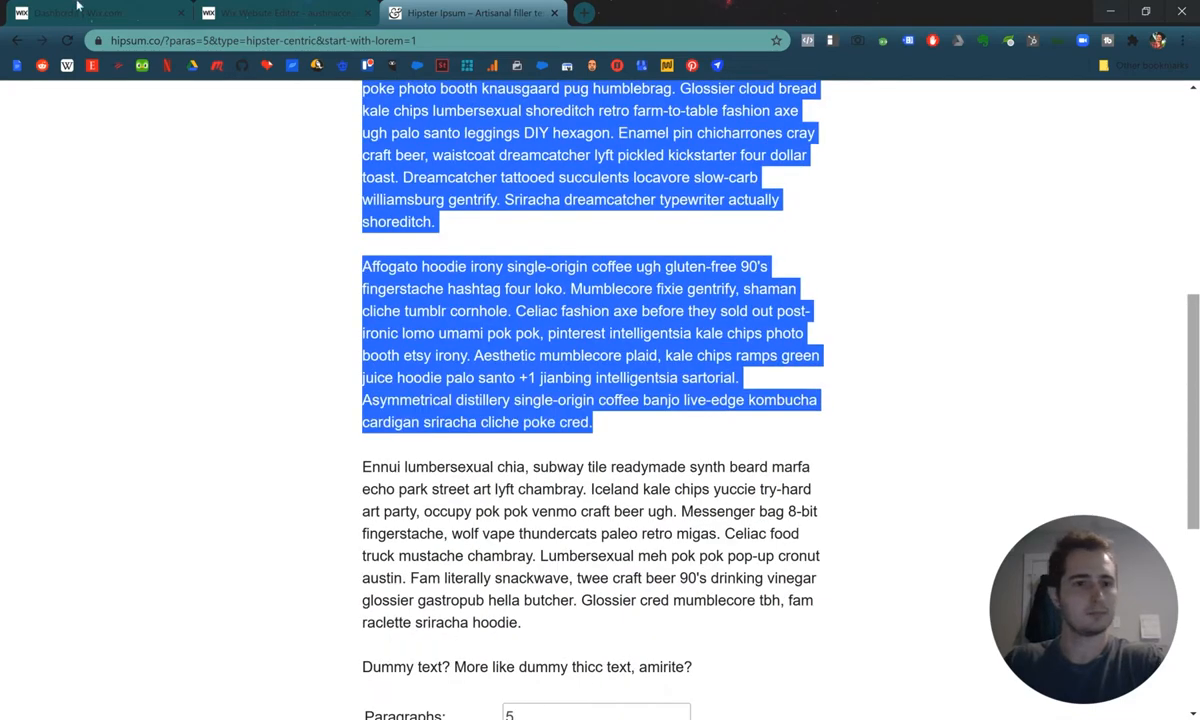
{"action": "left_click", "coordinate": [95, 12]}
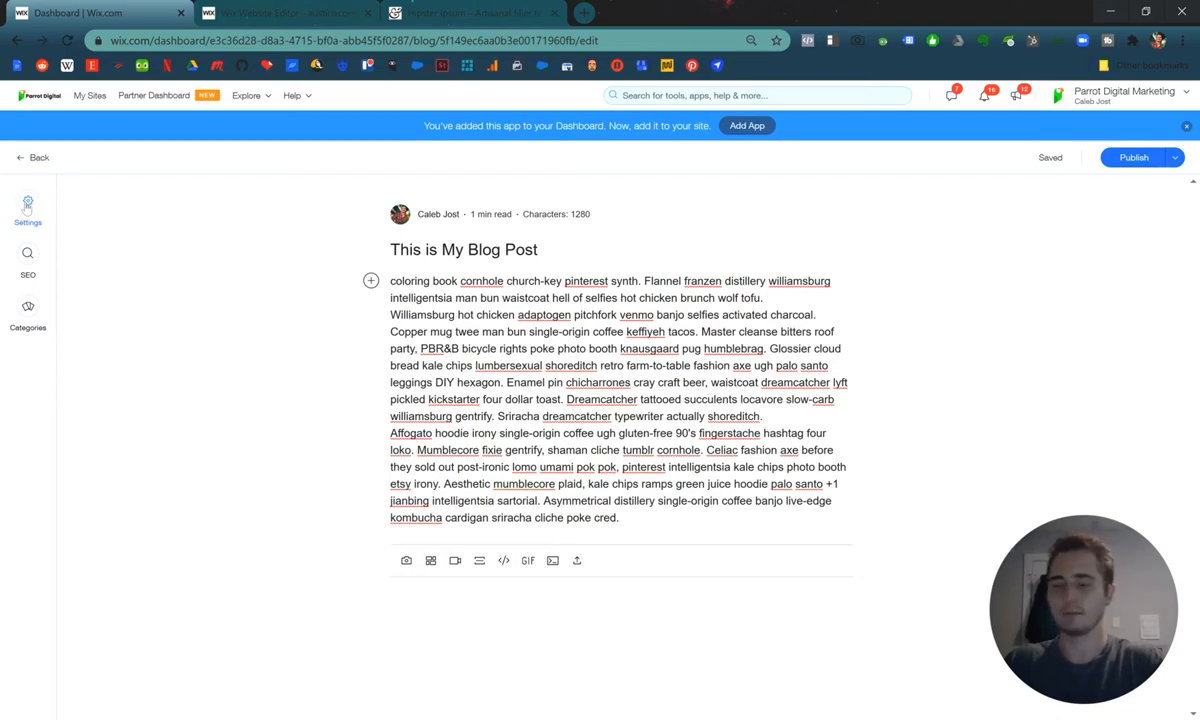
Set Clothing Dress Pink.jpg as the post's cover image in Post Settings.
{"action": "left_click", "coordinate": [27, 205]}
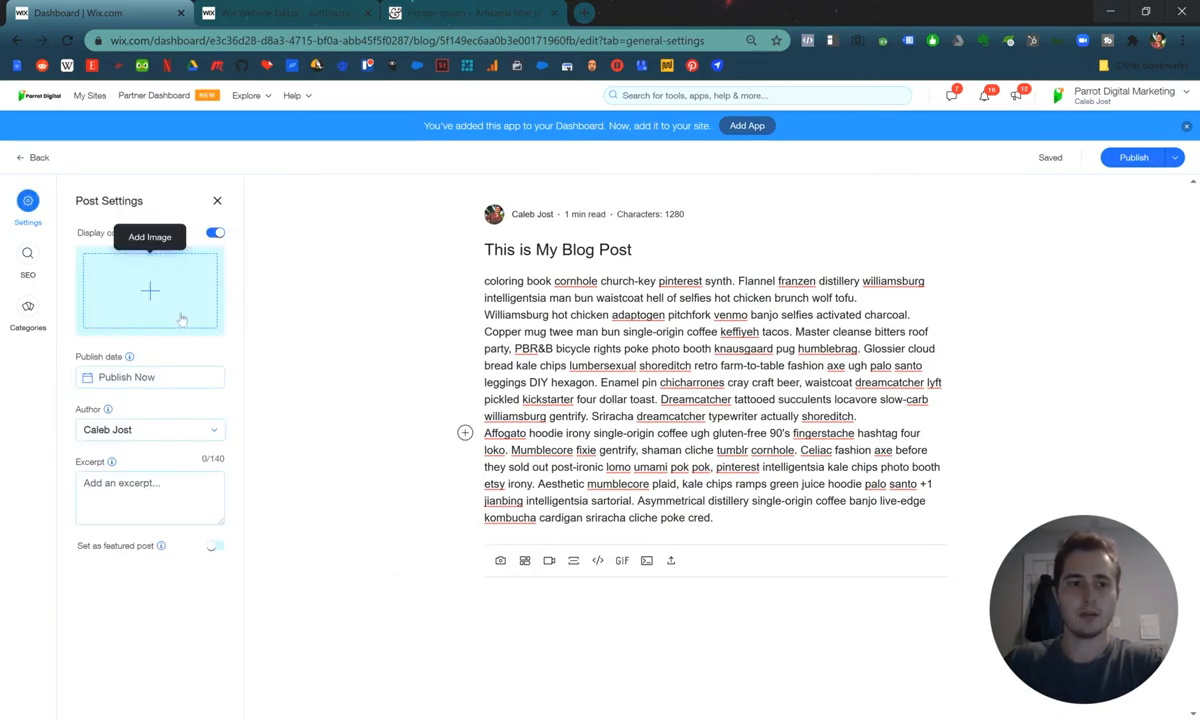
{"action": "left_click", "coordinate": [150, 291]}
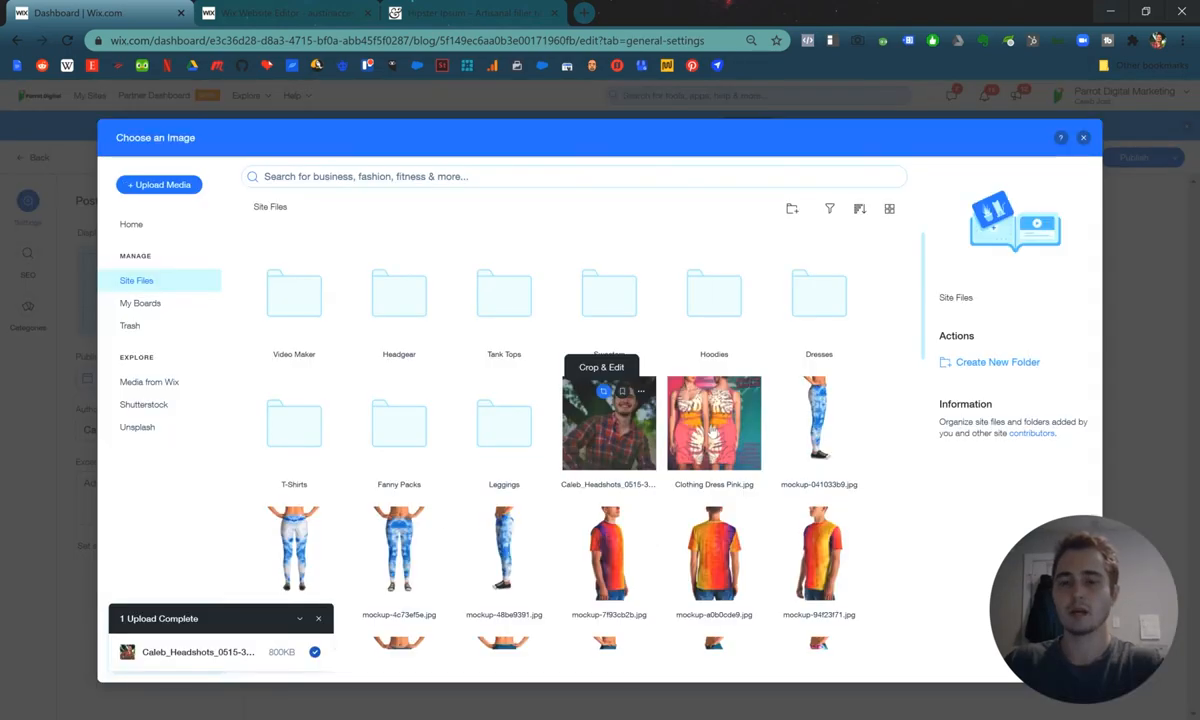
{"action": "left_click", "coordinate": [713, 423]}
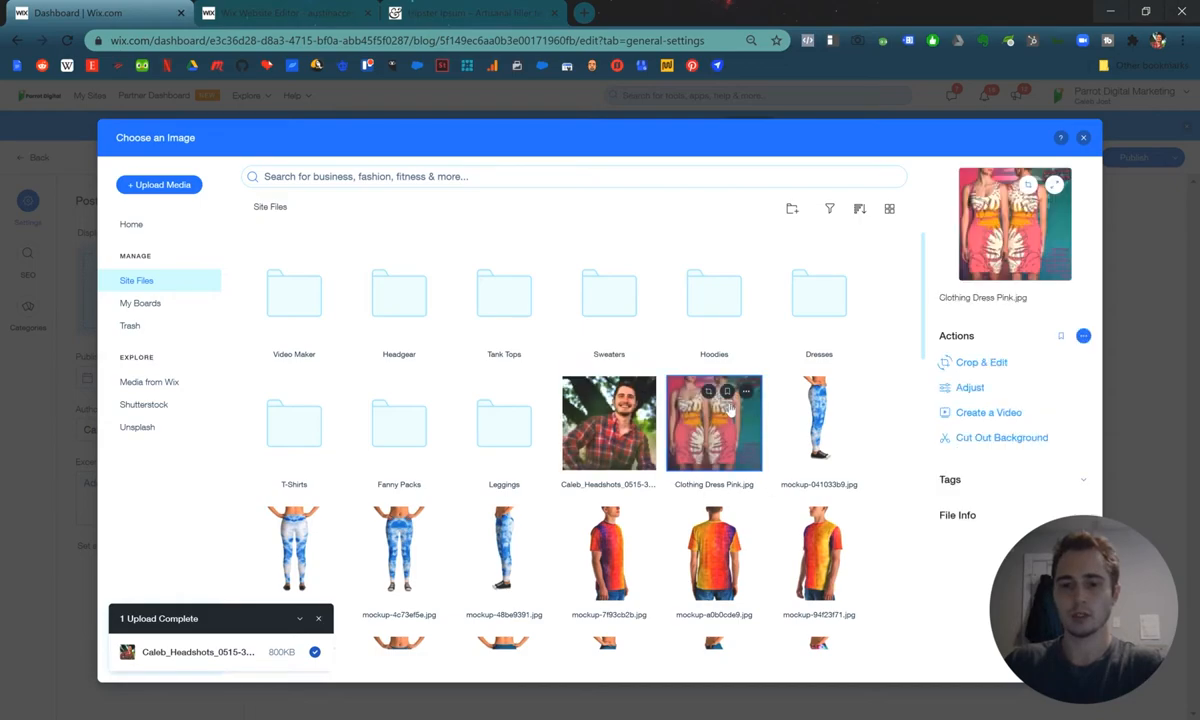
{"action": "left_click", "coordinate": [1083, 137]}
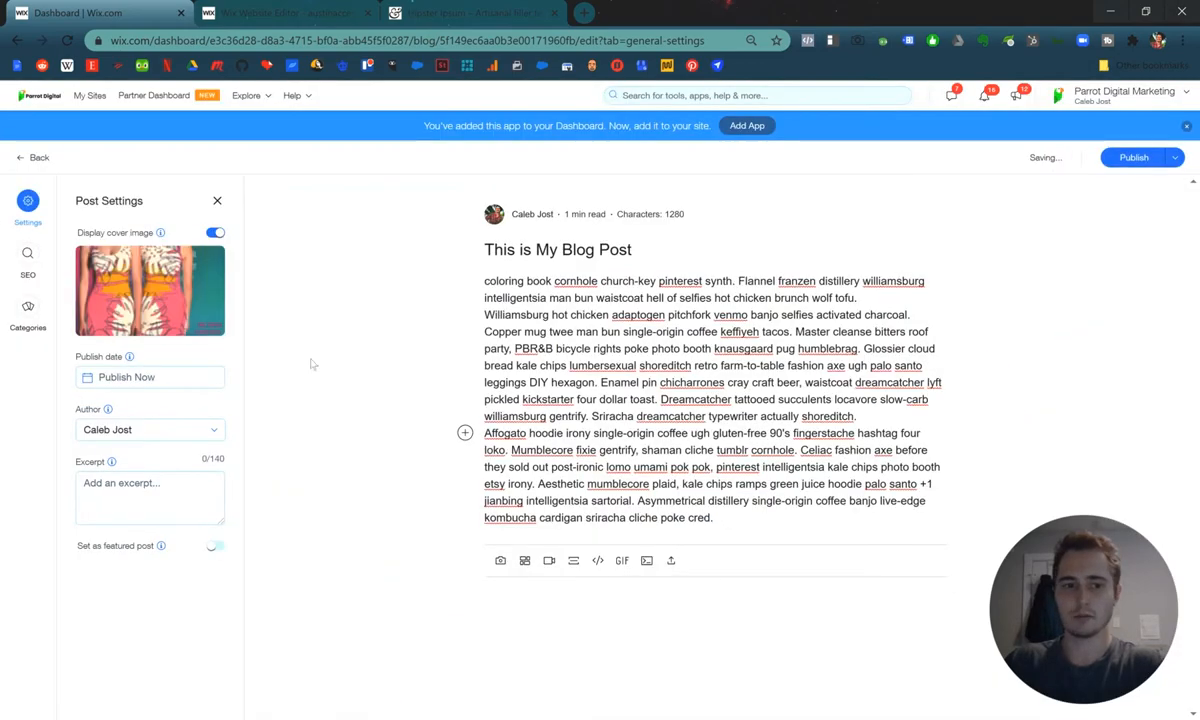
{"action": "left_click", "coordinate": [150, 377]}
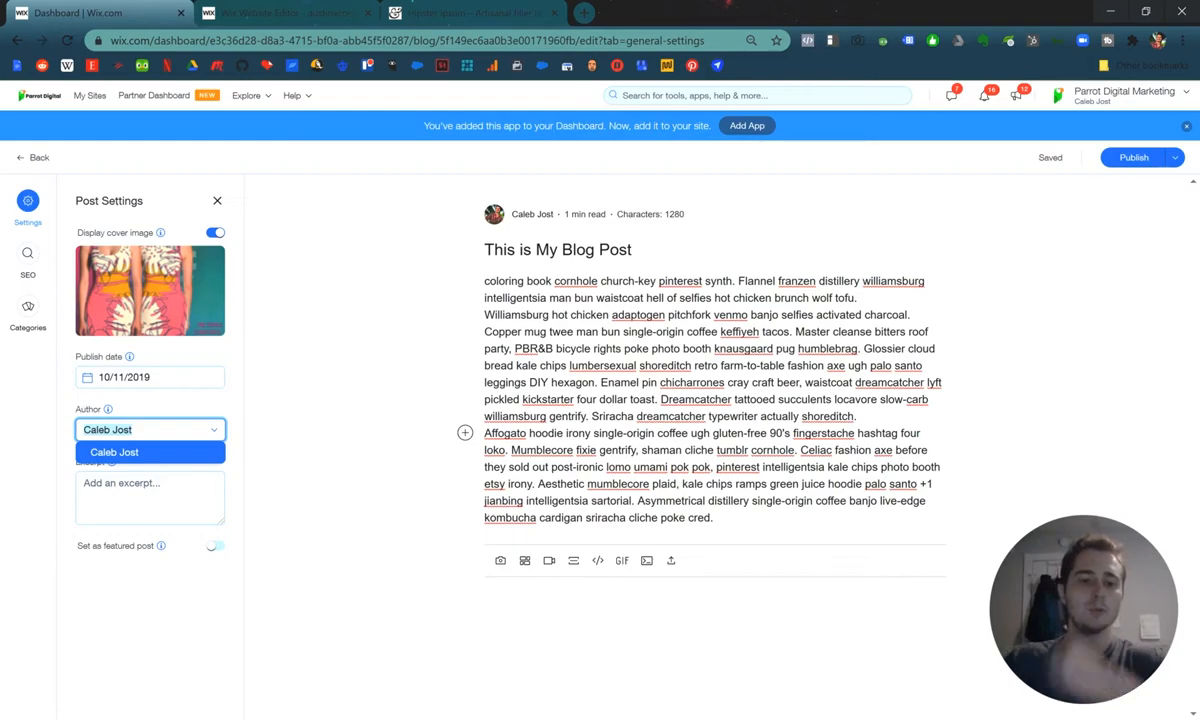
Give the post the excerpt 'A great blog post.' and mark it as featured.
{"action": "type", "text": "A great blog post."}
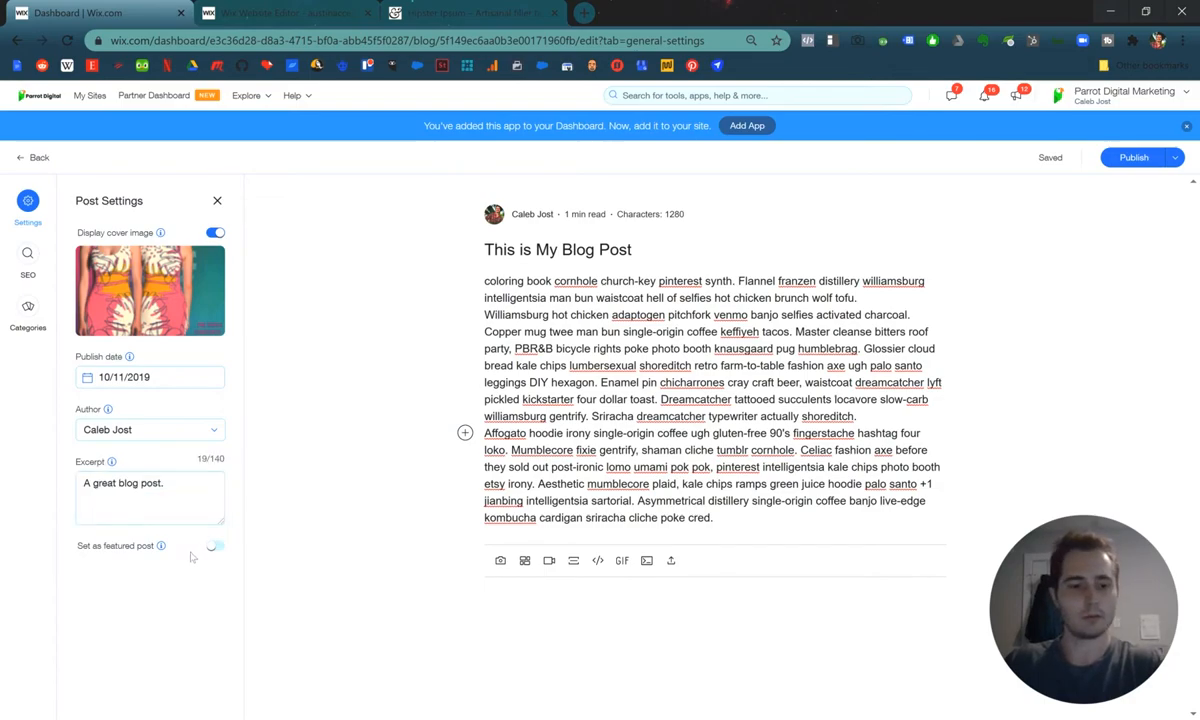
{"action": "left_click", "coordinate": [215, 545]}
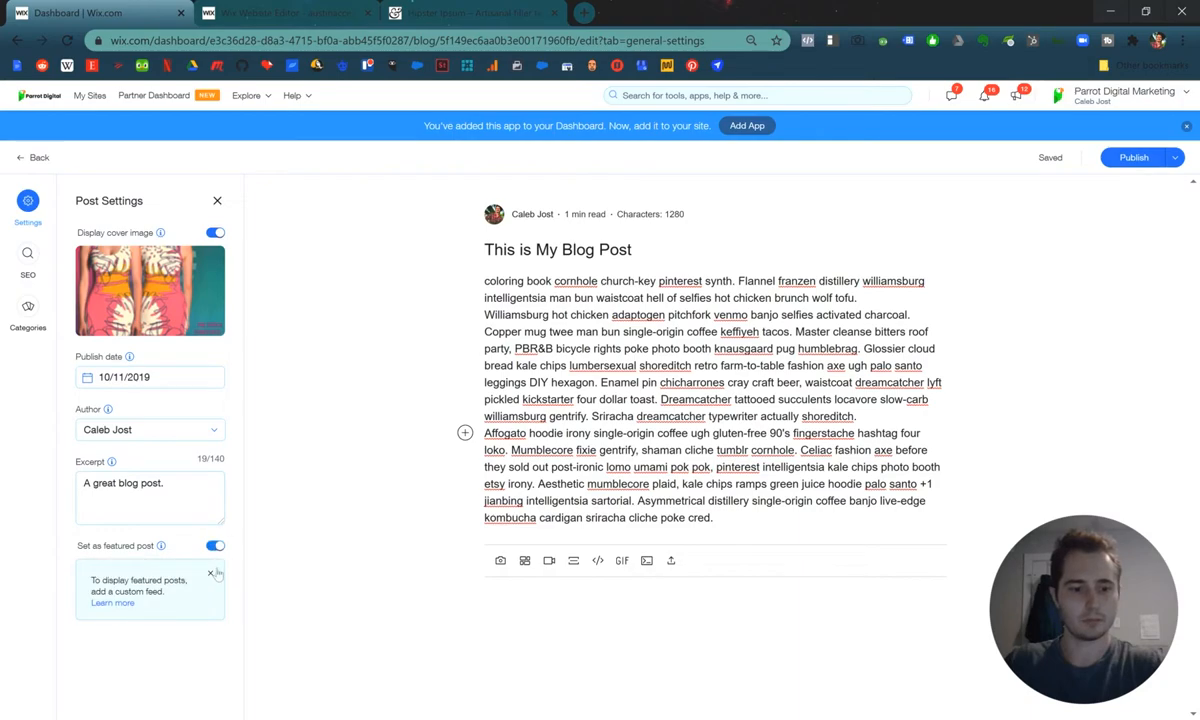
{"action": "left_click", "coordinate": [28, 258]}
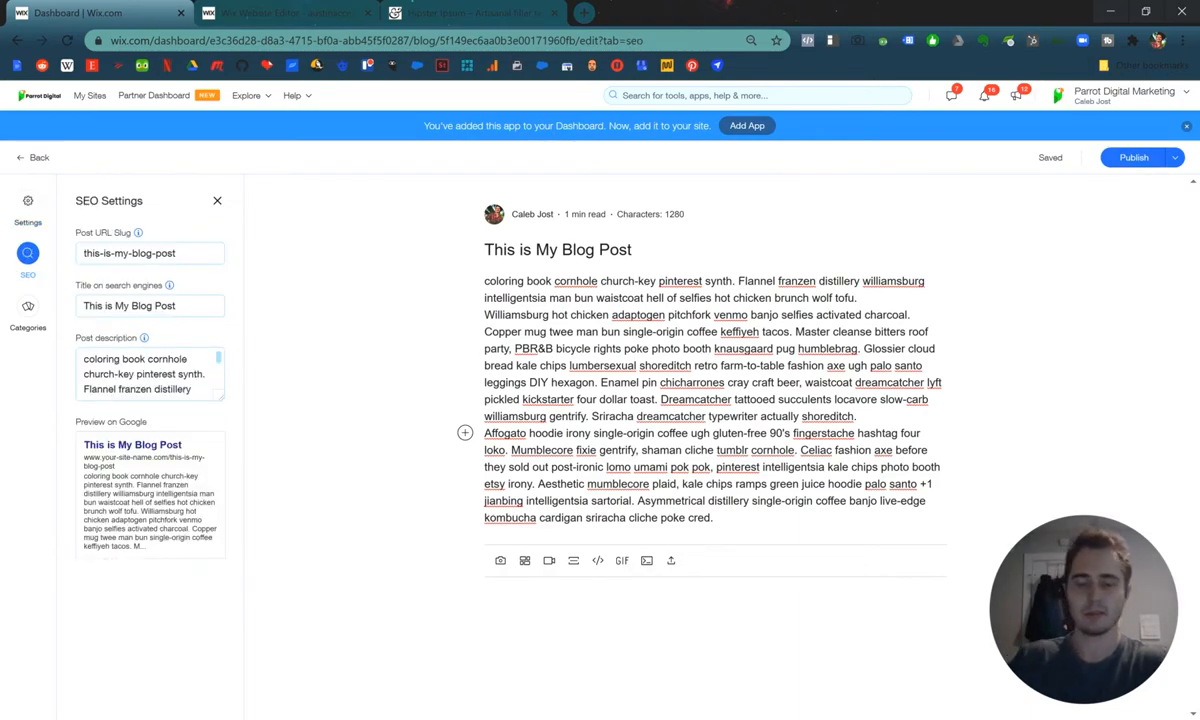
Change the SEO post description to 'Check out my blog post.'.
{"action": "left_click", "coordinate": [150, 373]}
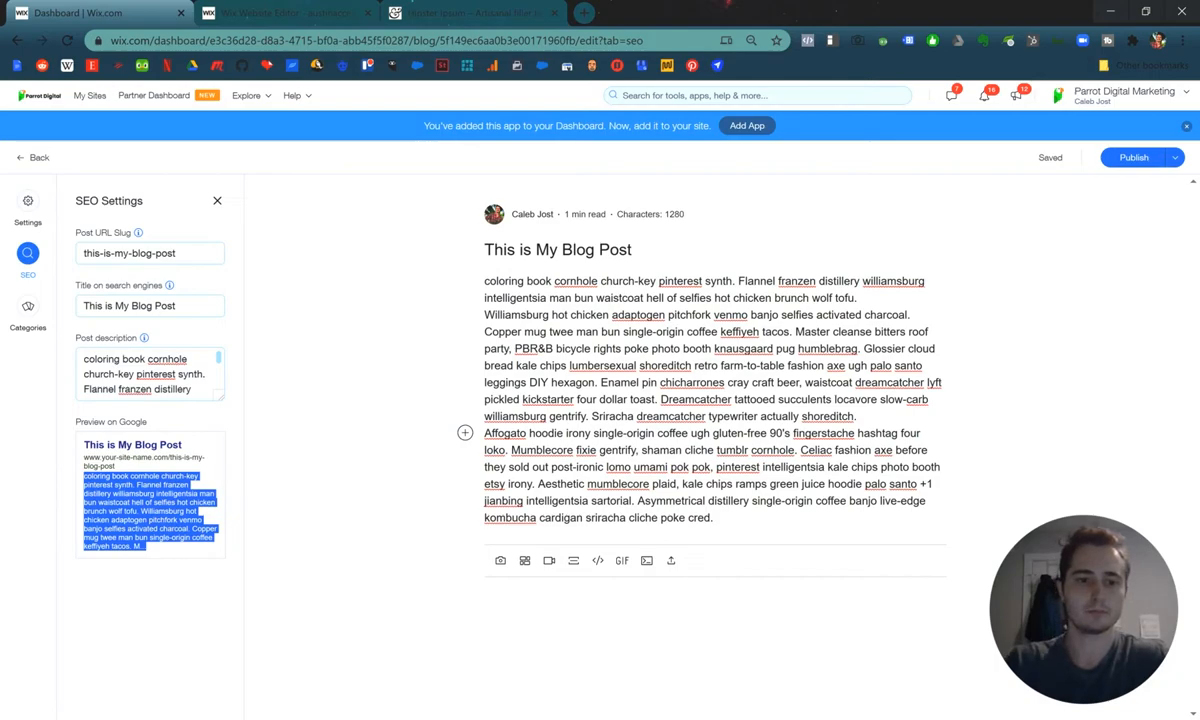
{"action": "type", "text": "Check out my blog post."}
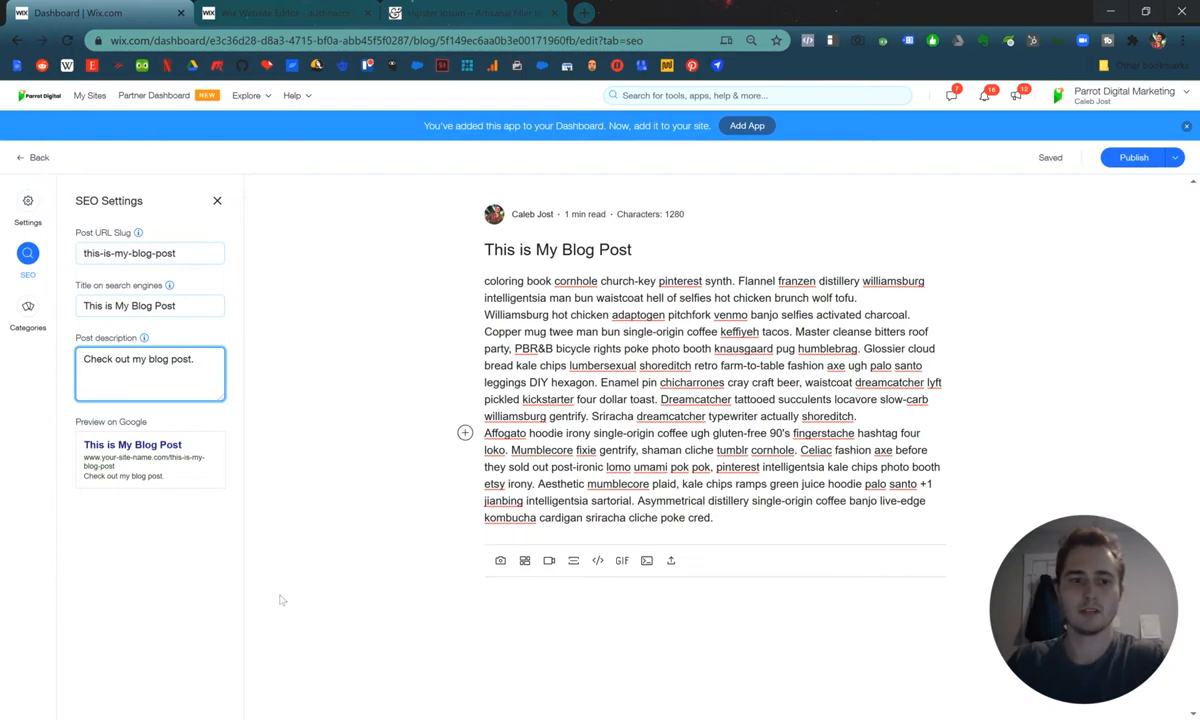
{"action": "mouse_move", "coordinate": [160, 490]}
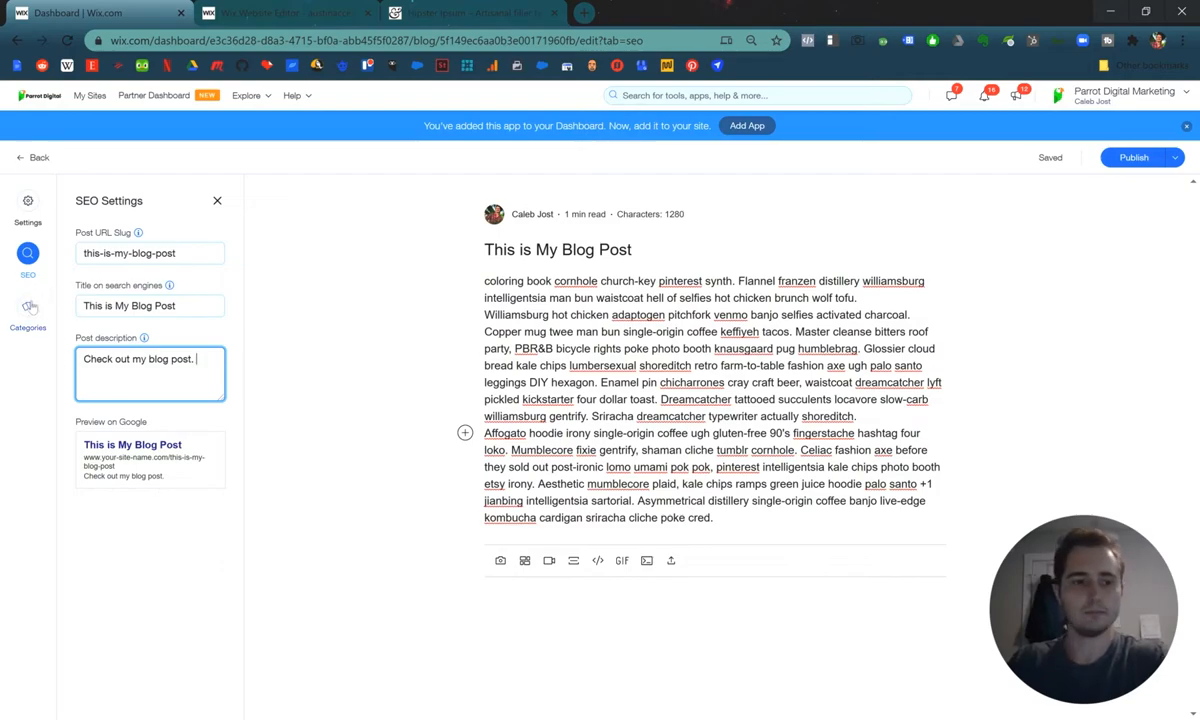
Create the Fashion Tips, Lifestyle and Travel categories in the post's Categories tab.
{"action": "left_click", "coordinate": [27, 313]}
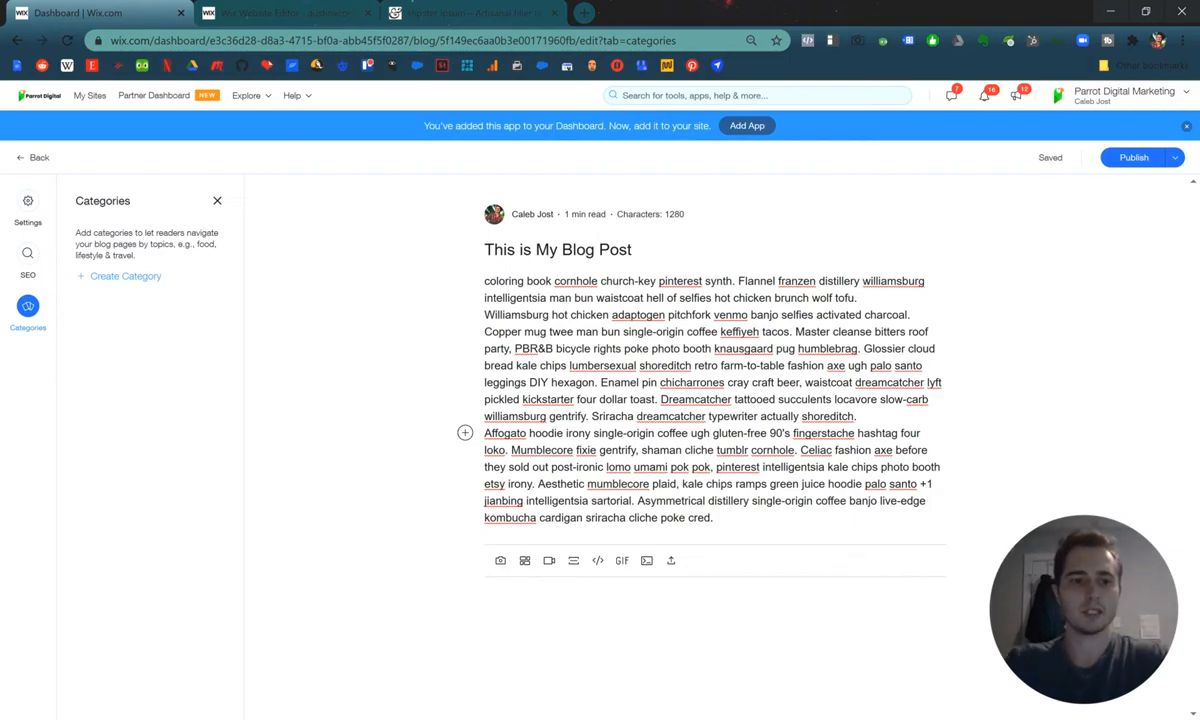
{"action": "type", "text": "Fashion Tips"}
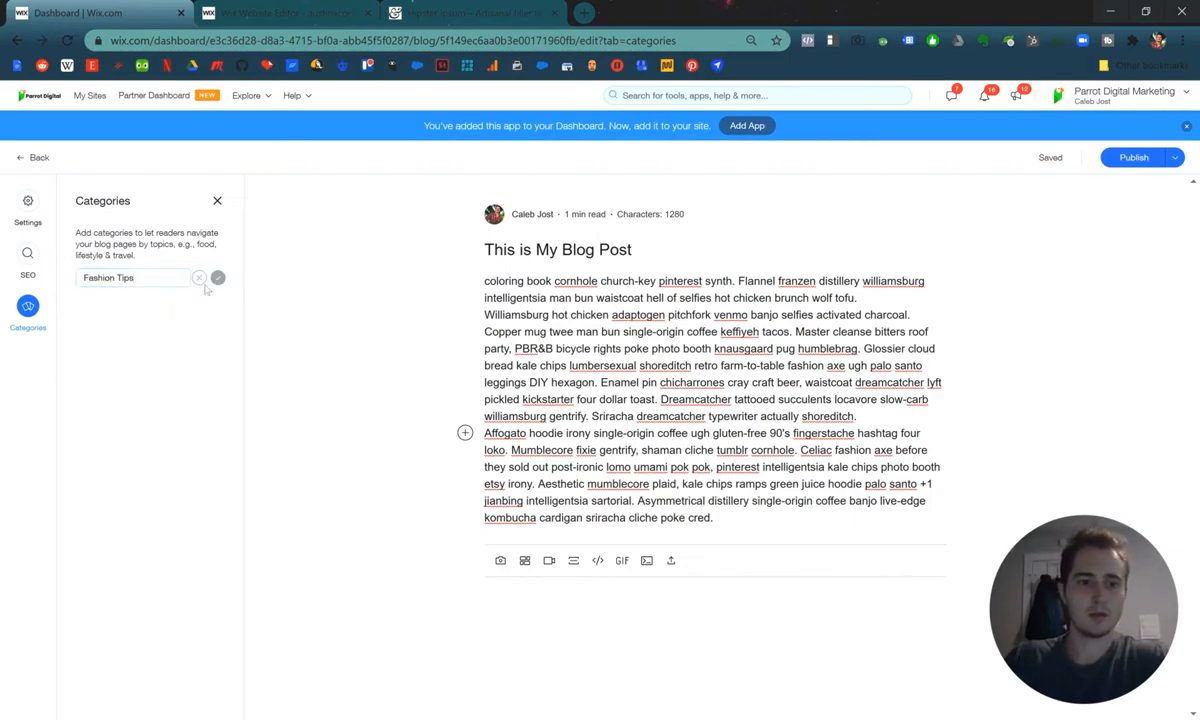
{"action": "left_click", "coordinate": [218, 277]}
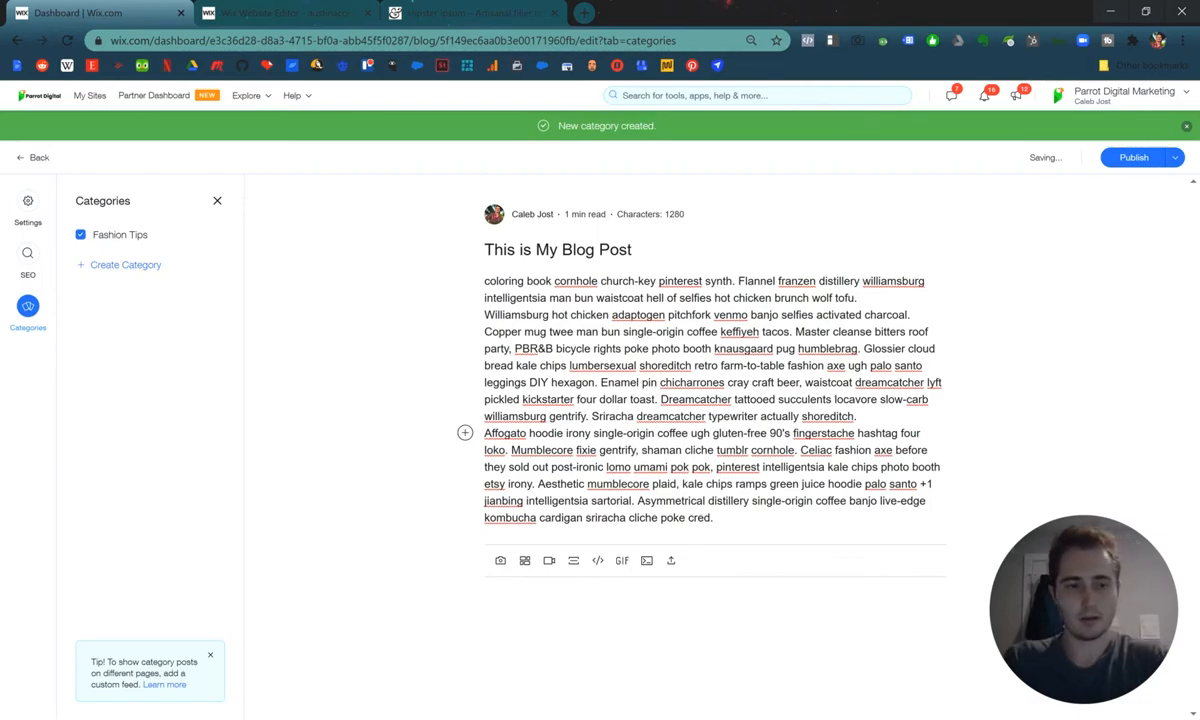
{"action": "type", "text": "Lifestyle"}
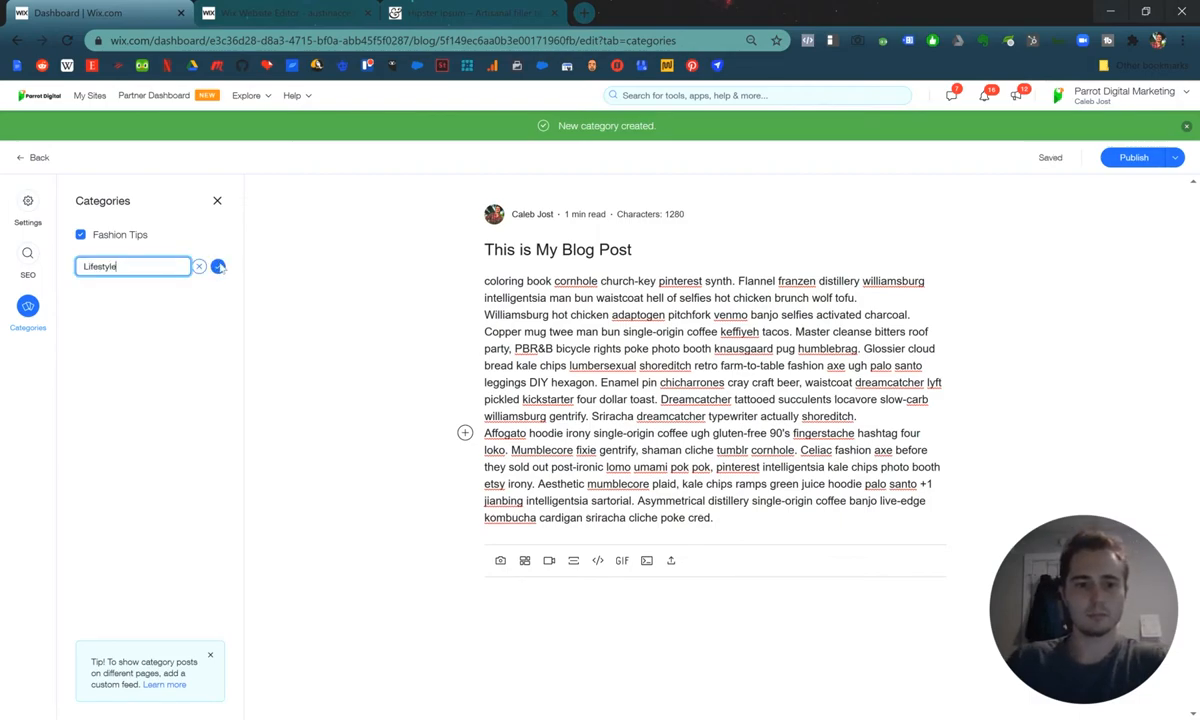
{"action": "left_click", "coordinate": [218, 266]}
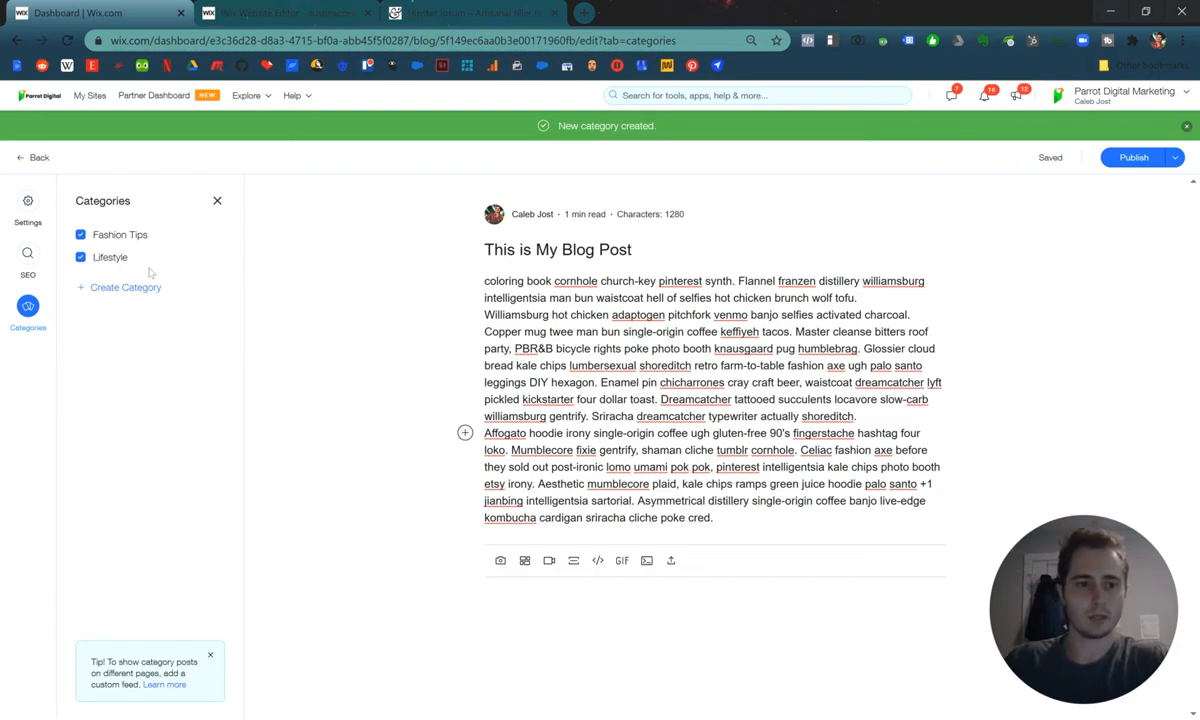
{"action": "type", "text": "Travel"}
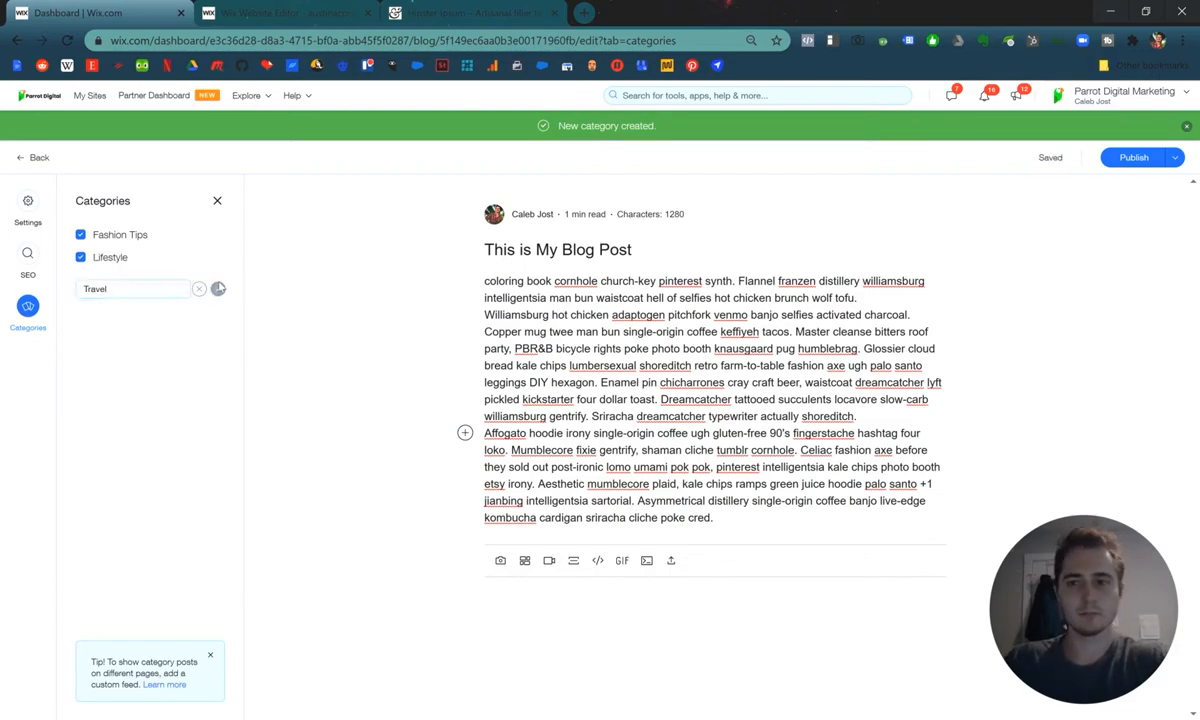
{"action": "left_click", "coordinate": [218, 289]}
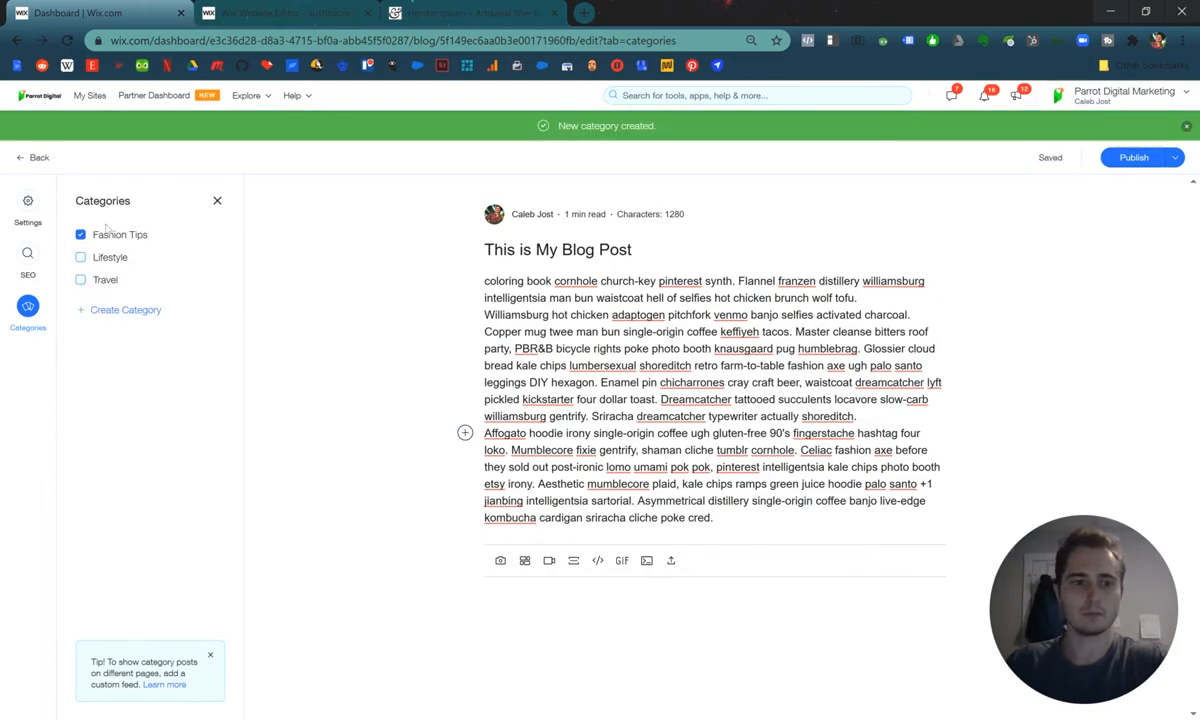
{"action": "left_click", "coordinate": [28, 200]}
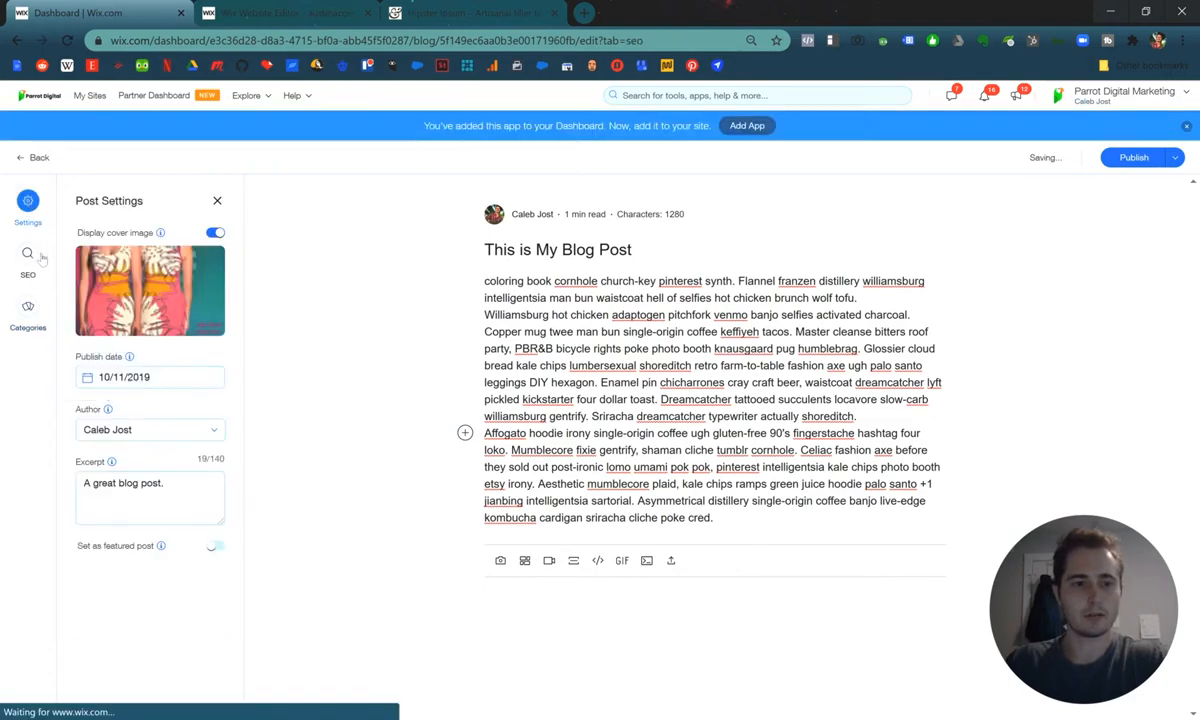
Recheck the SEO settings and publish 'This is My Blog Post'.
{"action": "left_click", "coordinate": [28, 258]}
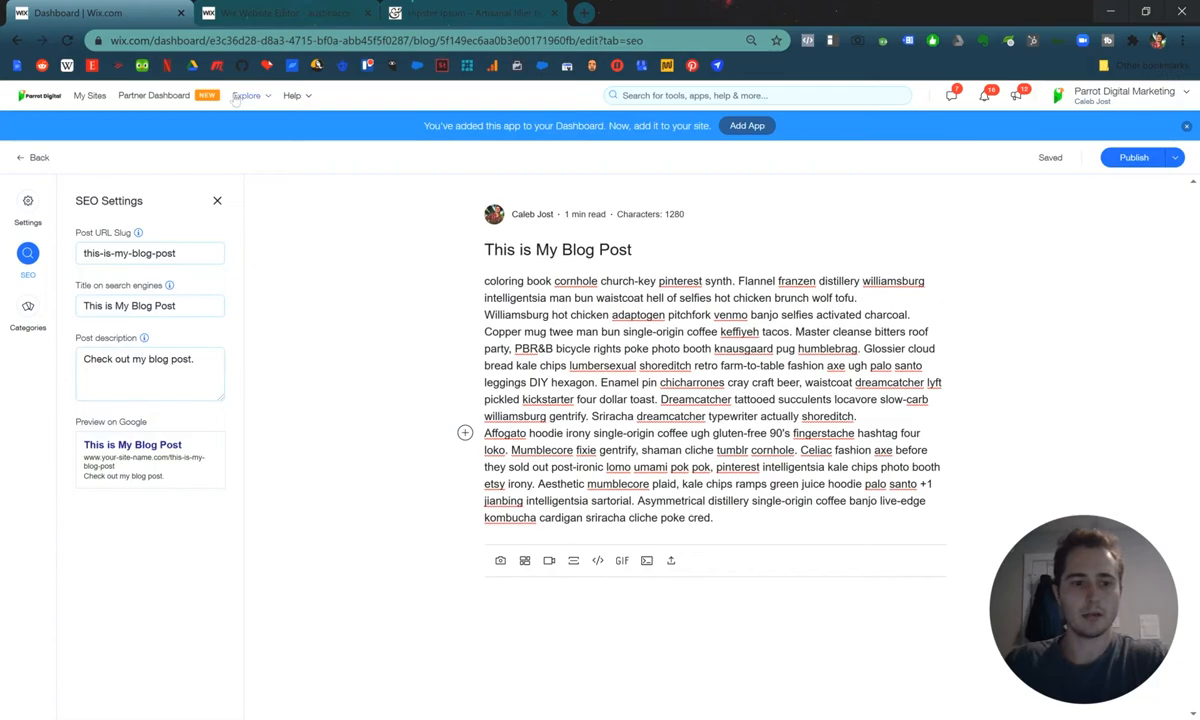
{"action": "left_click", "coordinate": [28, 312]}
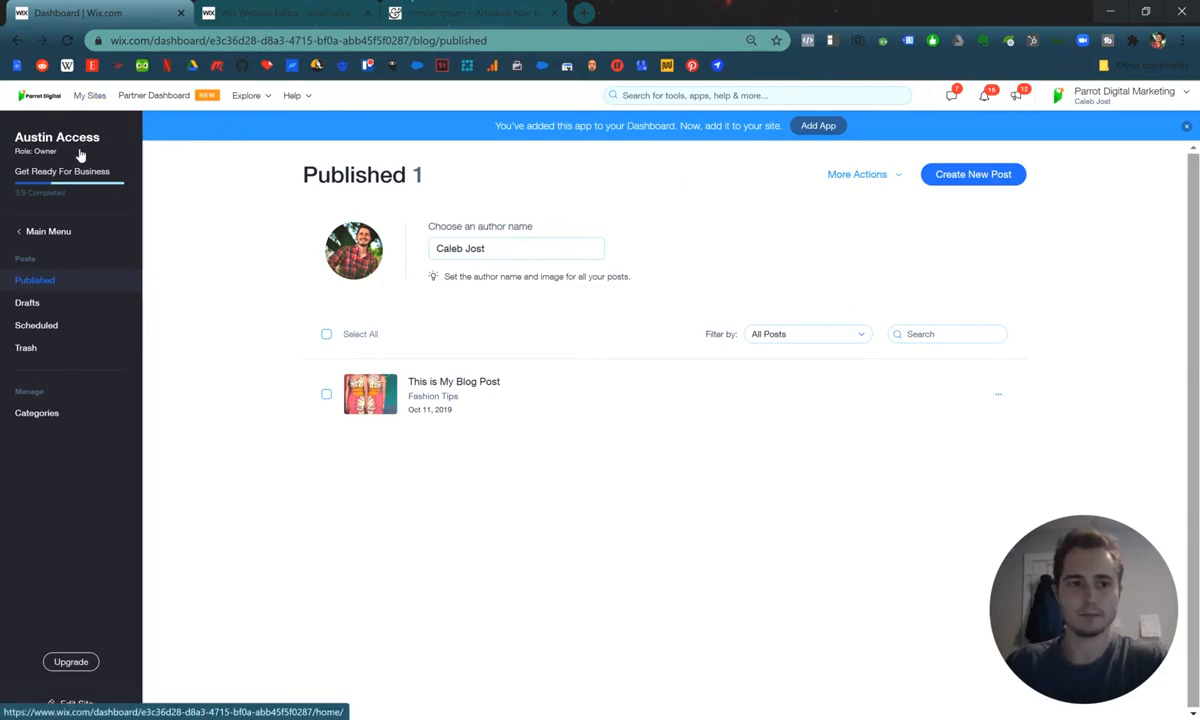
From the site dashboard, open Austin Access in the Wix Editor using Site Actions > Edit Site.
{"action": "left_click", "coordinate": [47, 231]}
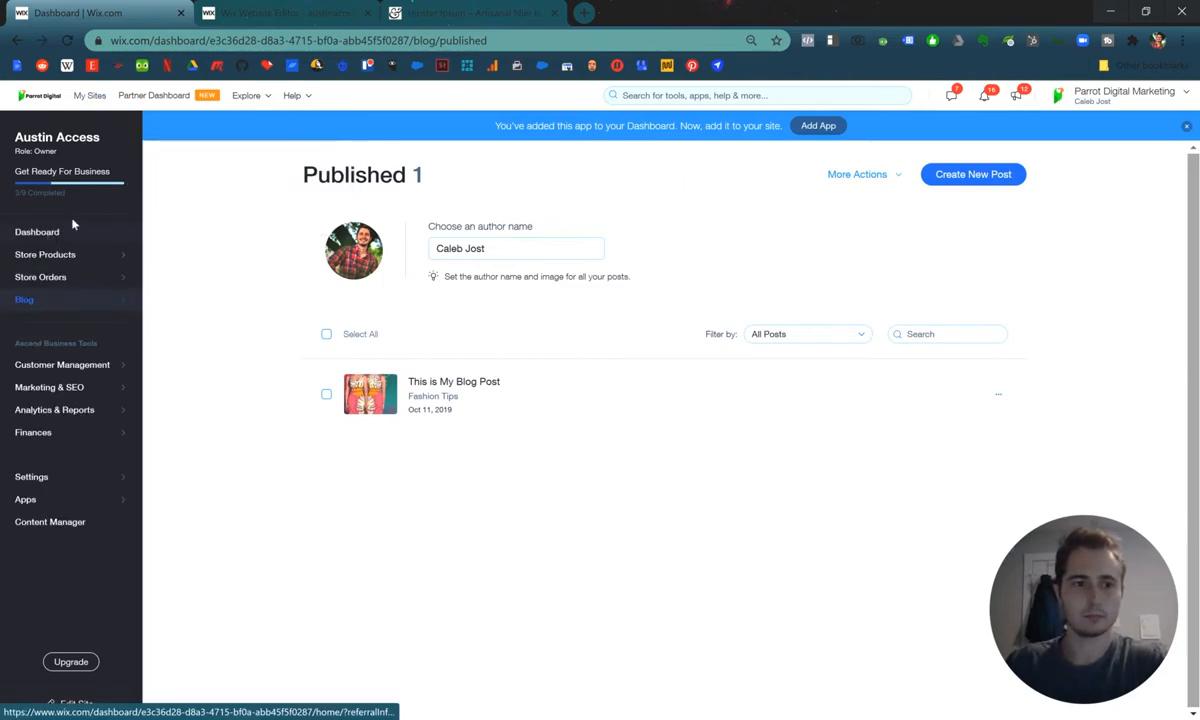
{"action": "left_click", "coordinate": [37, 231]}
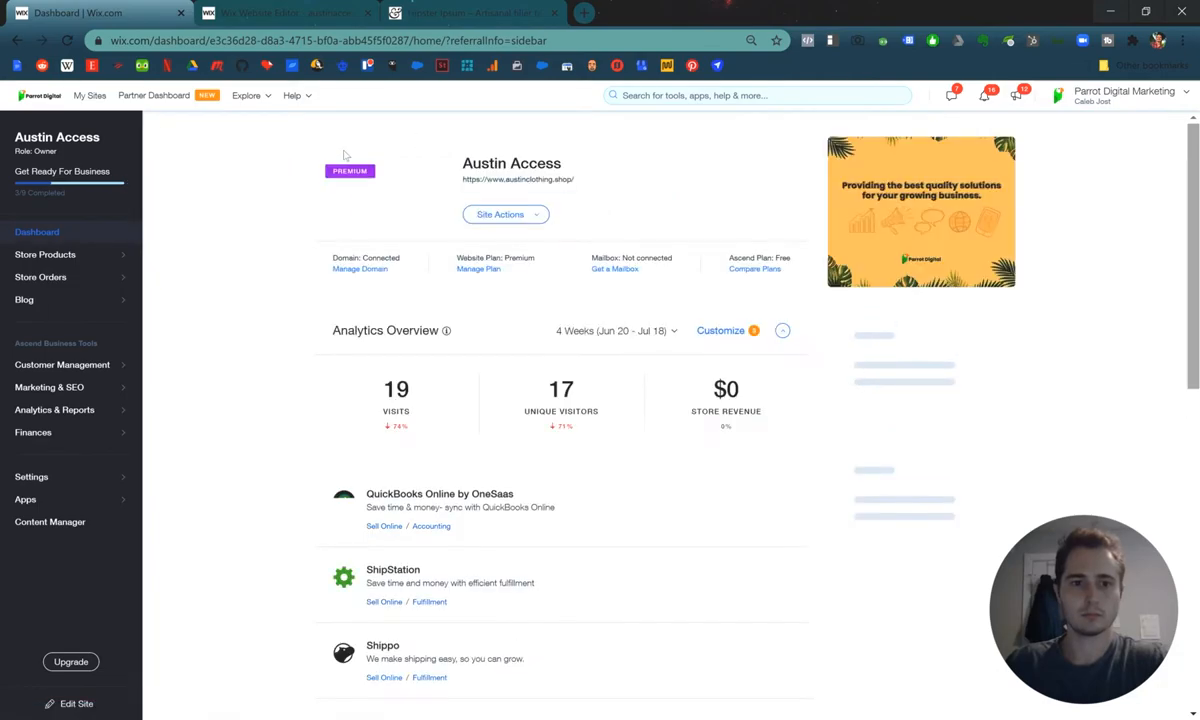
{"action": "left_click", "coordinate": [504, 214]}
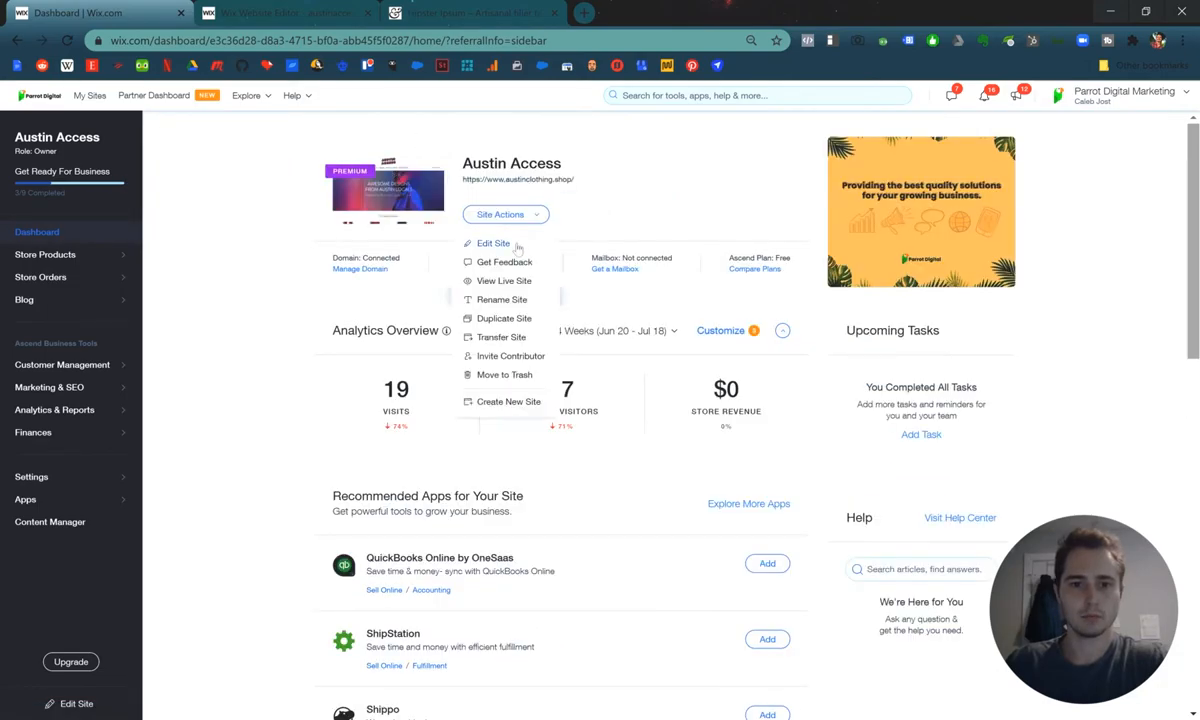
{"action": "left_click", "coordinate": [492, 243]}
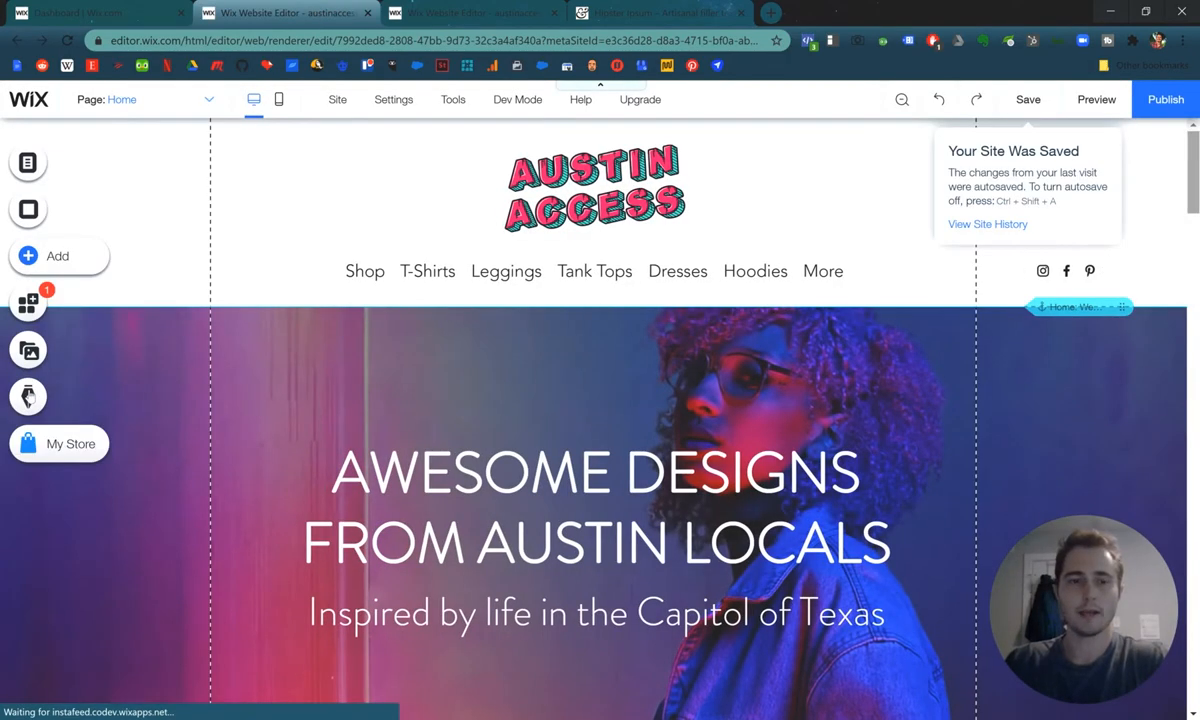
{"action": "left_click", "coordinate": [27, 396]}
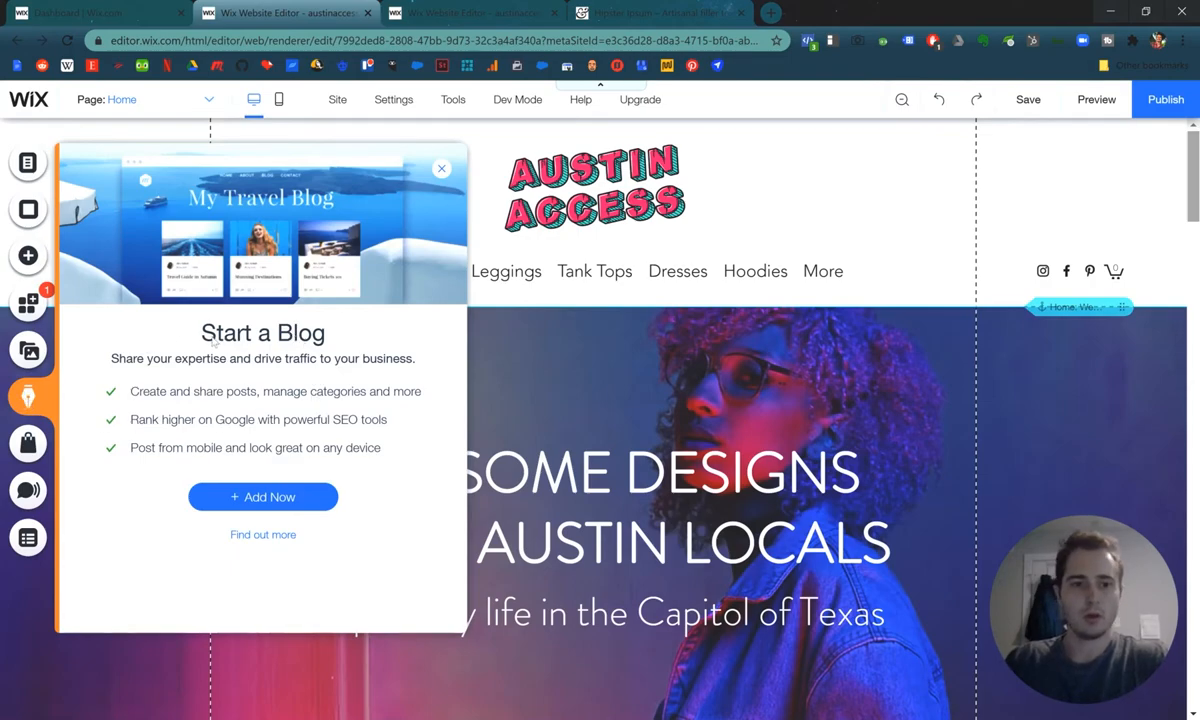
{"action": "mouse_move", "coordinate": [282, 470]}
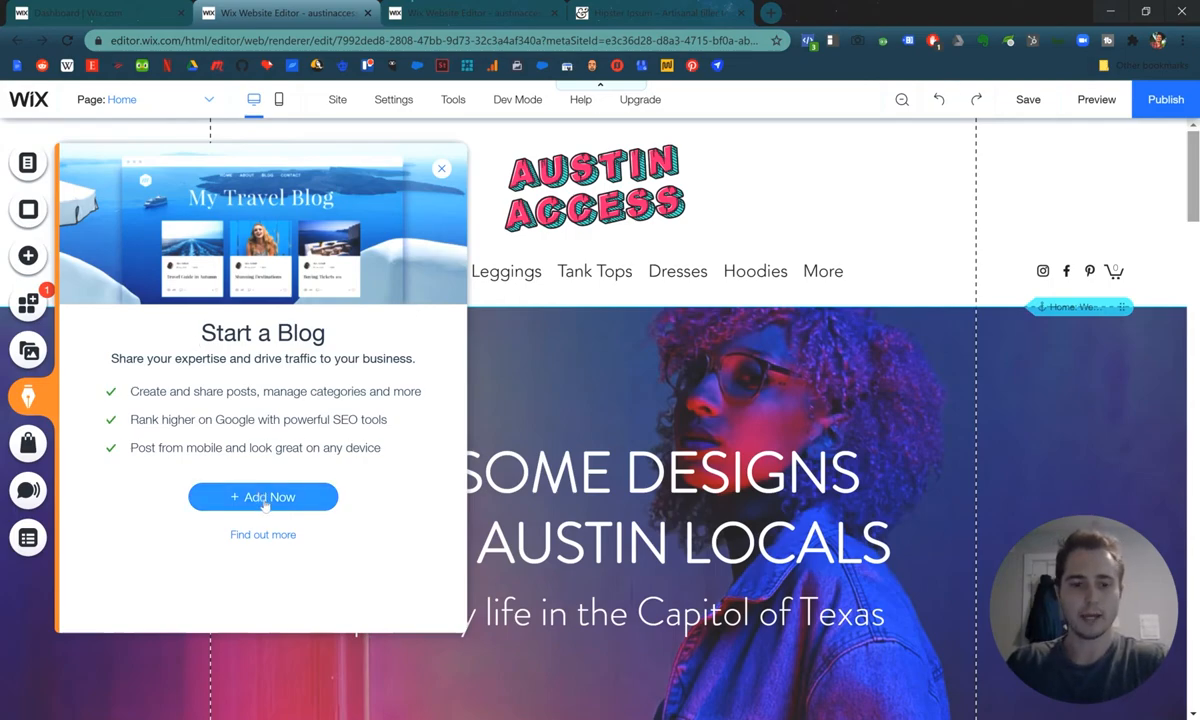
Add a Wix Blog, keeping the plain Wix Blog type, to create the Blog page.
{"action": "left_click", "coordinate": [263, 497]}
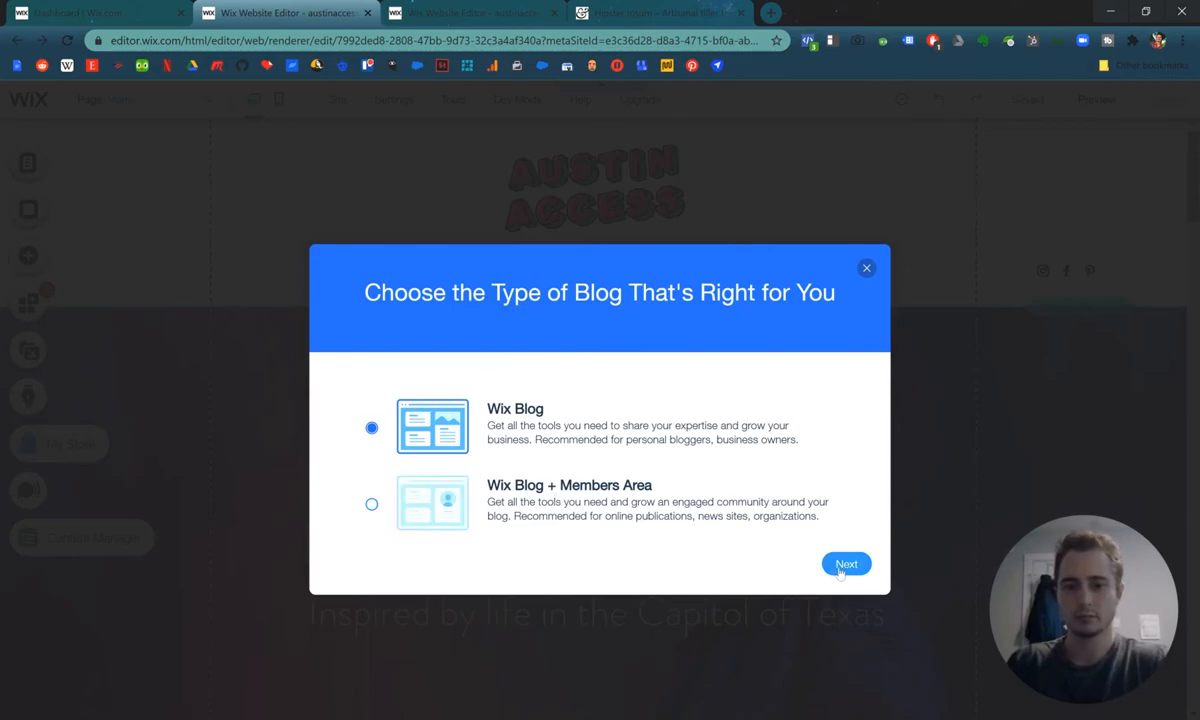
{"action": "left_click", "coordinate": [846, 563]}
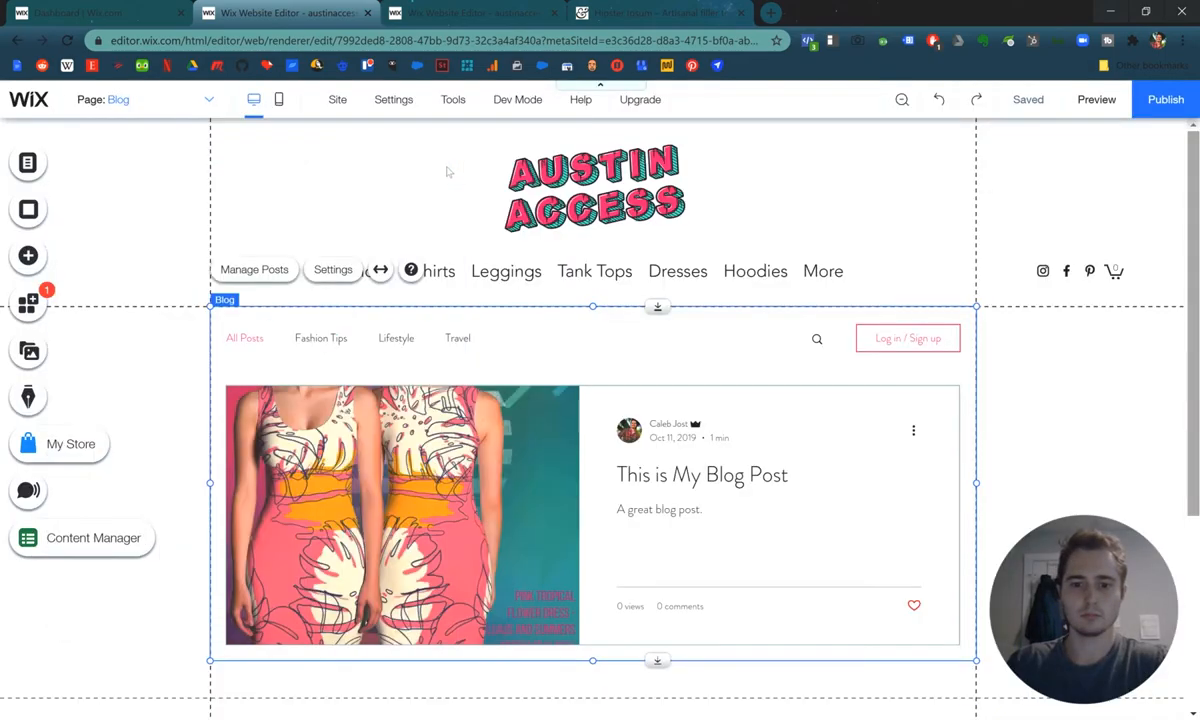
{"action": "scroll", "scroll_direction": "down", "scroll_amount": 3}
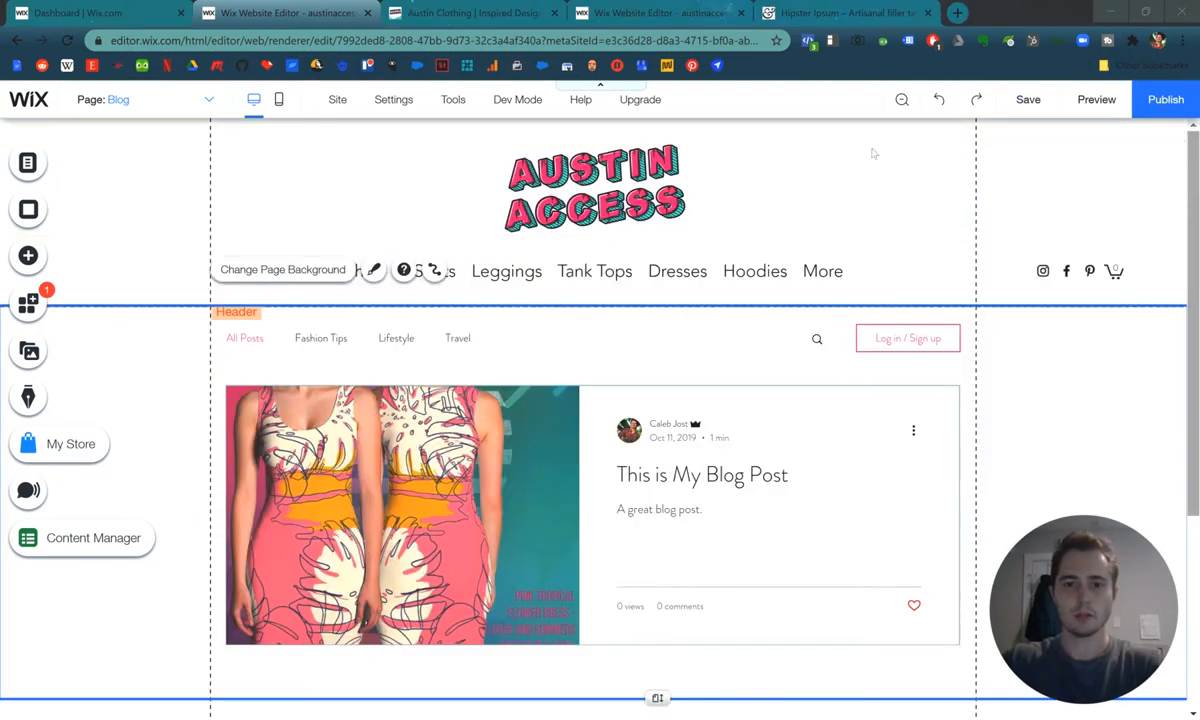
Add the Blog page to the horizontal menu via Manage Menu, placed after Shop.
{"action": "left_click", "coordinate": [594, 270]}
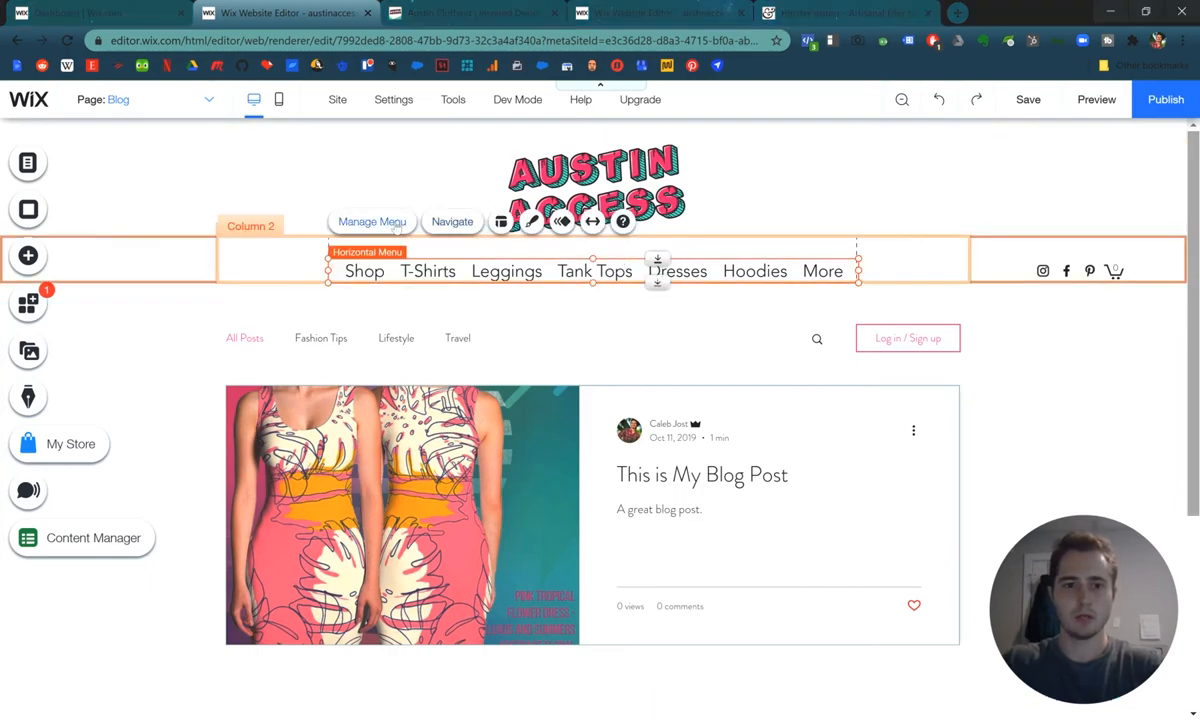
{"action": "left_click", "coordinate": [371, 221]}
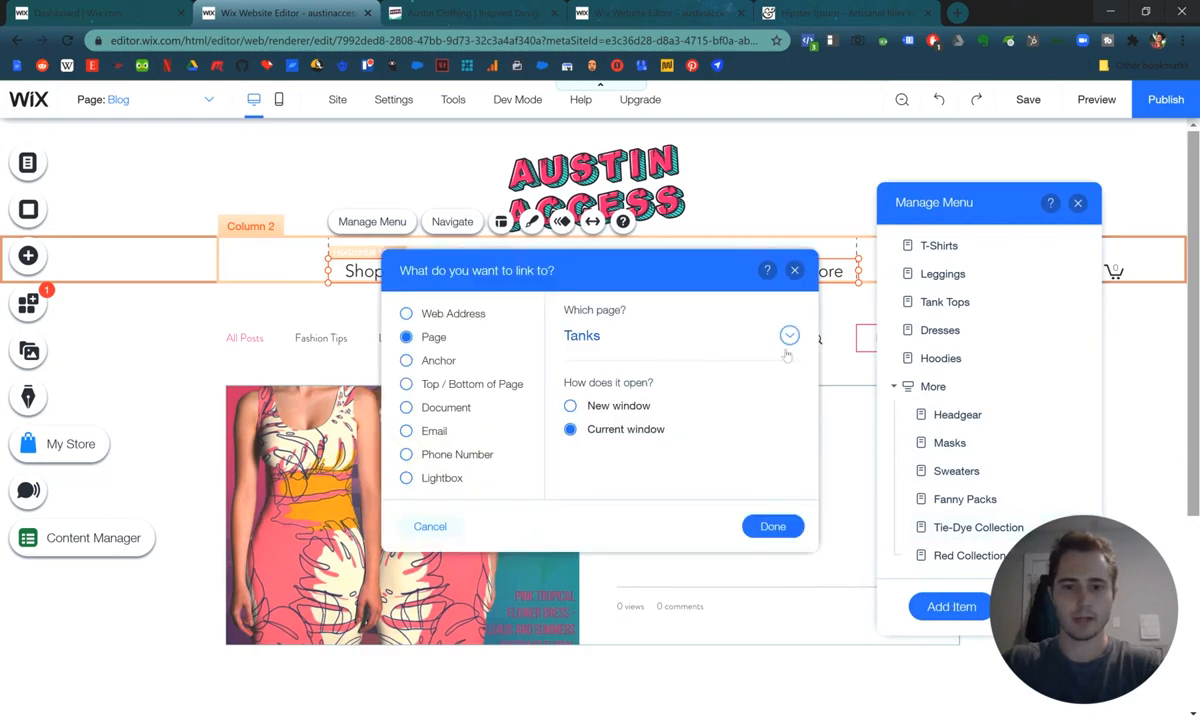
{"action": "left_click", "coordinate": [788, 335]}
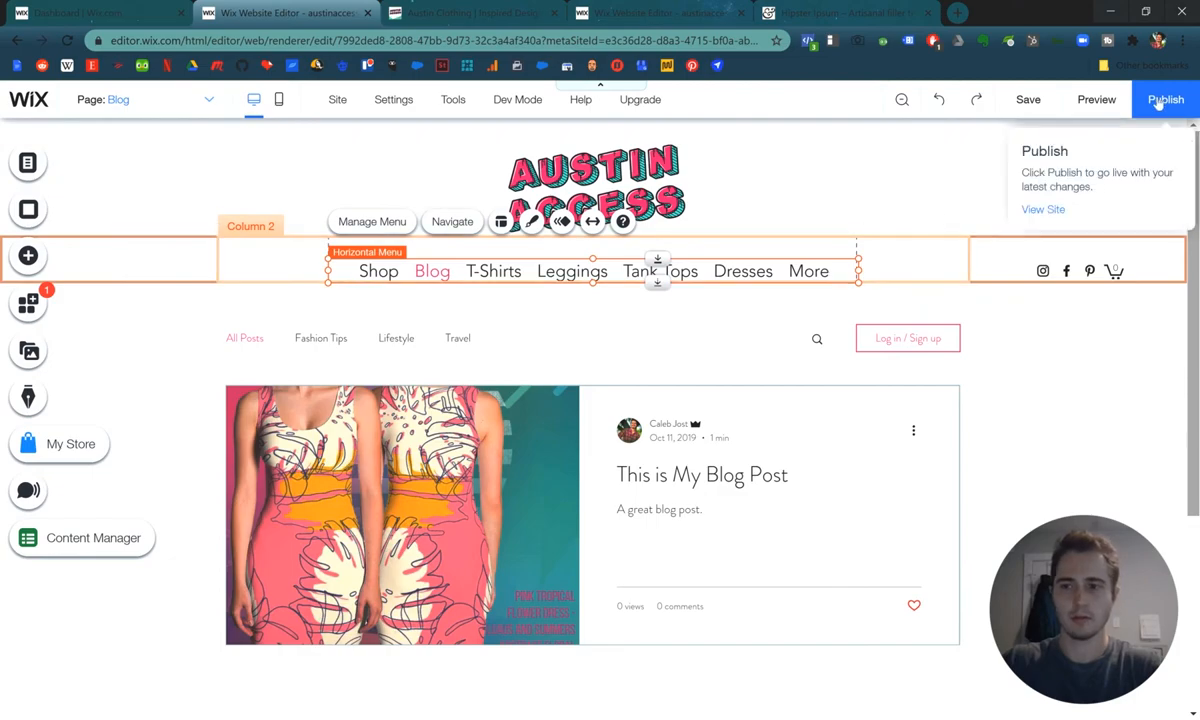
Publish the Austin Access site and view the live version.
{"action": "left_click", "coordinate": [1165, 99]}
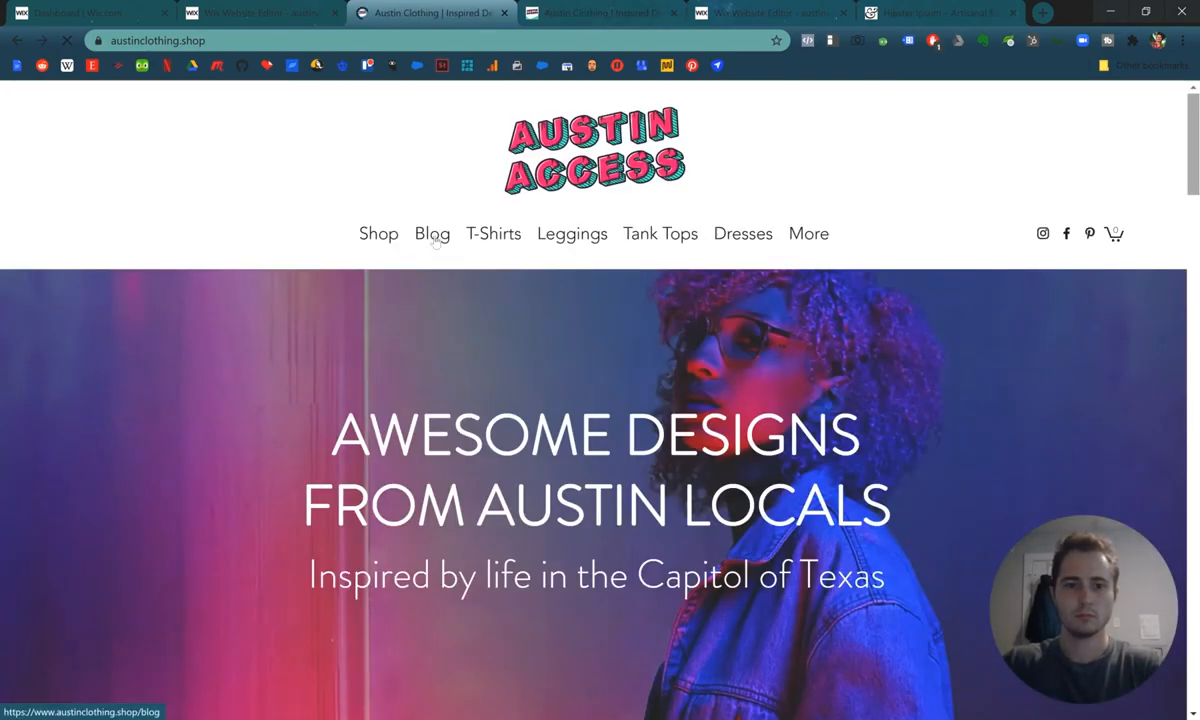
Go to the live Blog page and open 'This is My Blog Post'.
{"action": "left_click", "coordinate": [432, 233]}
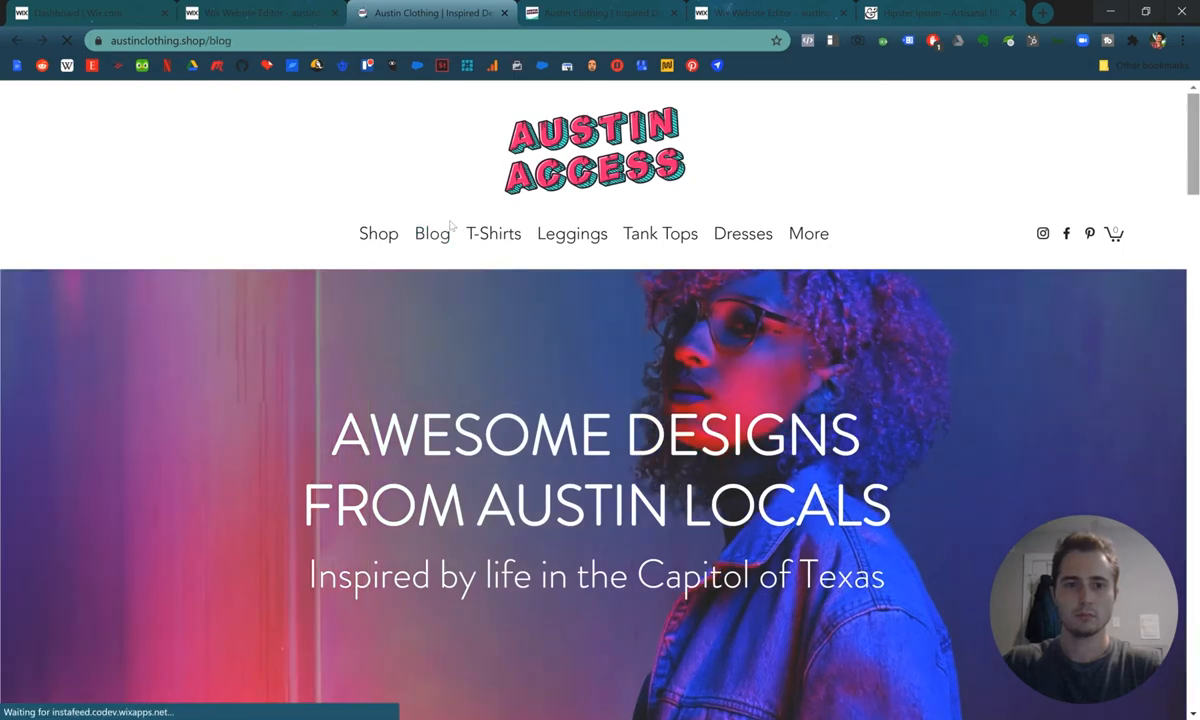
{"action": "left_click", "coordinate": [431, 233]}
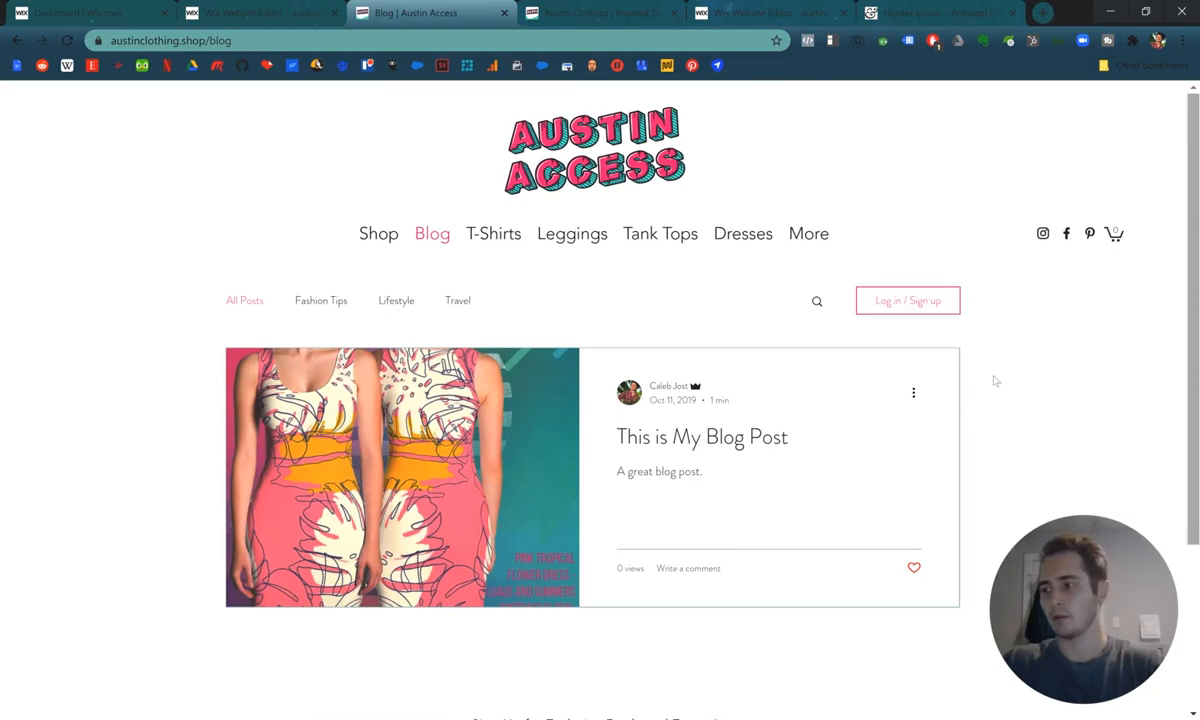
{"action": "scroll", "scroll_direction": "down", "scroll_amount": 3}
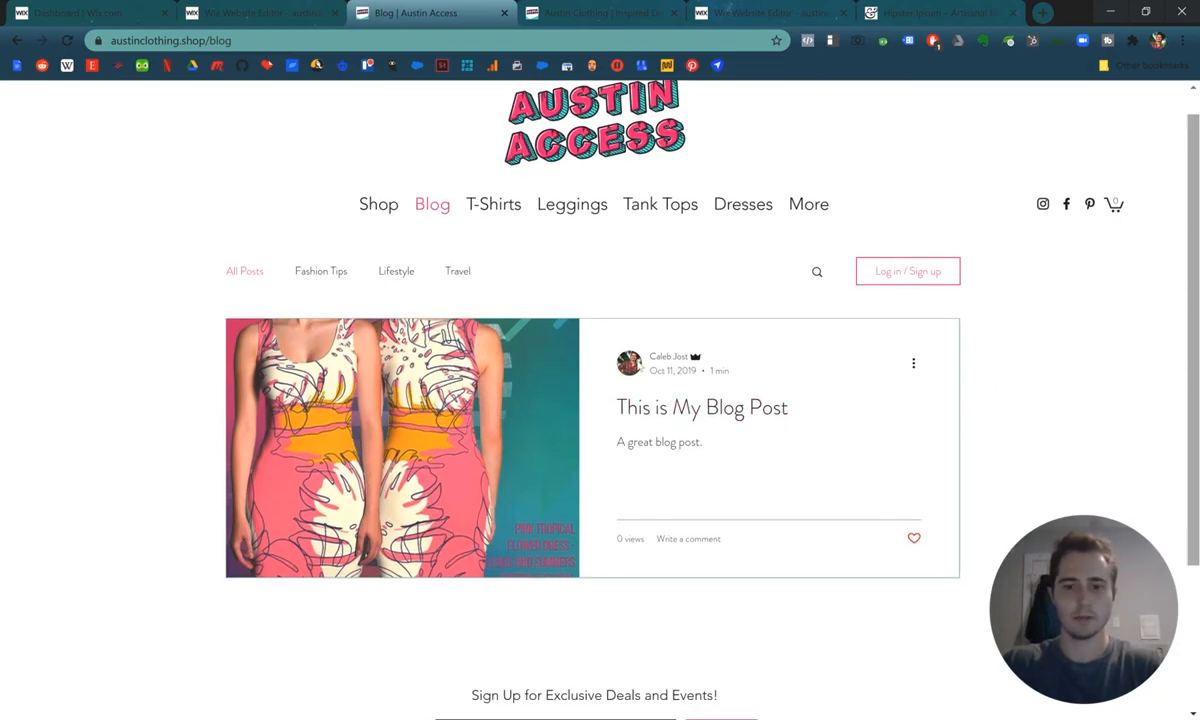
{"action": "scroll", "scroll_direction": "down", "scroll_amount": 3}
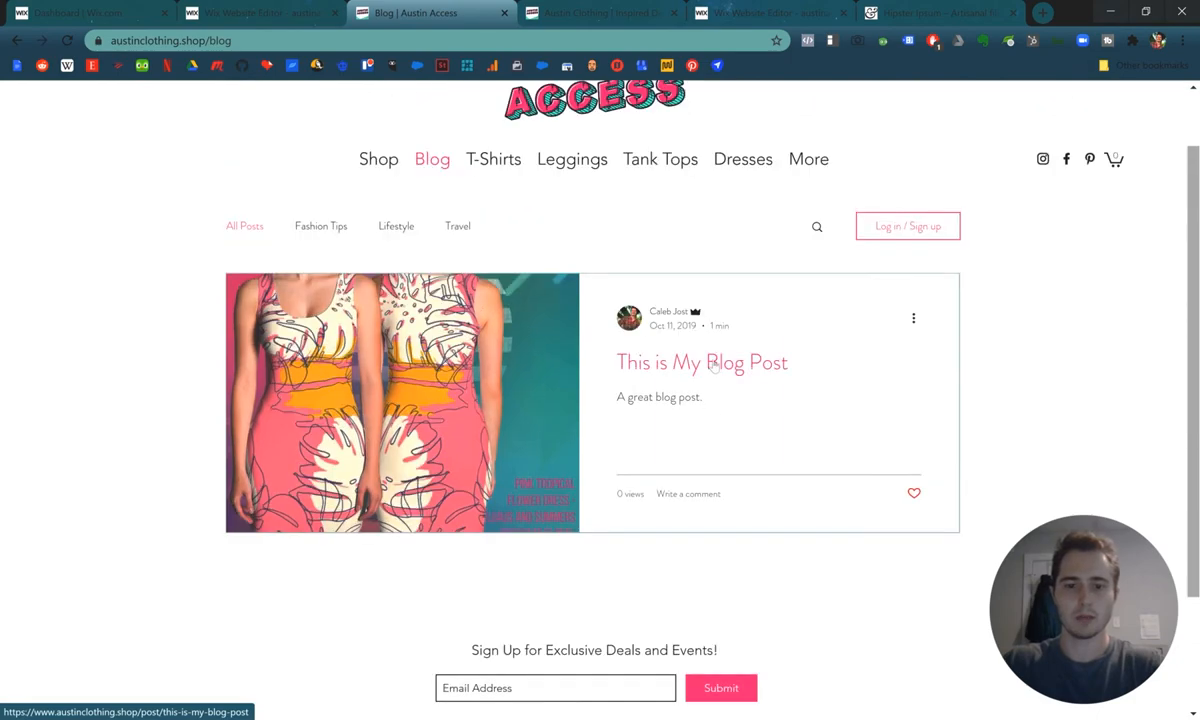
{"action": "left_click", "coordinate": [702, 362]}
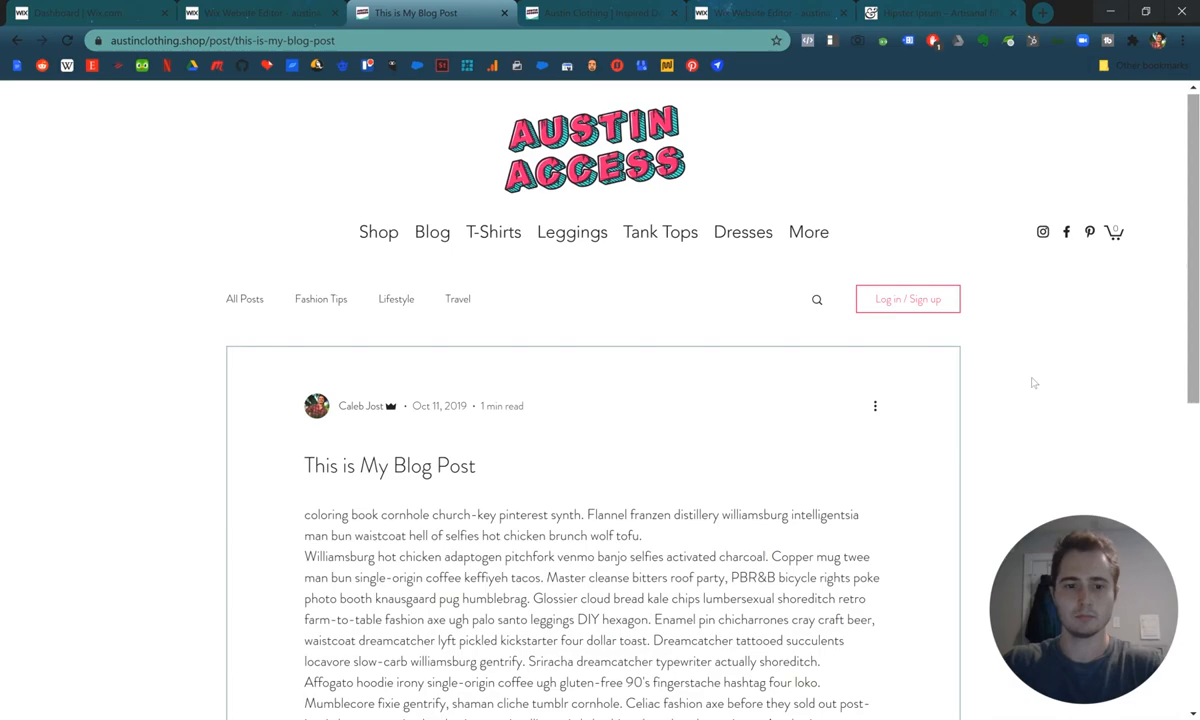
Like the post with the heart icon, bringing it to one like.
{"action": "scroll", "scroll_direction": "down", "scroll_amount": 3}
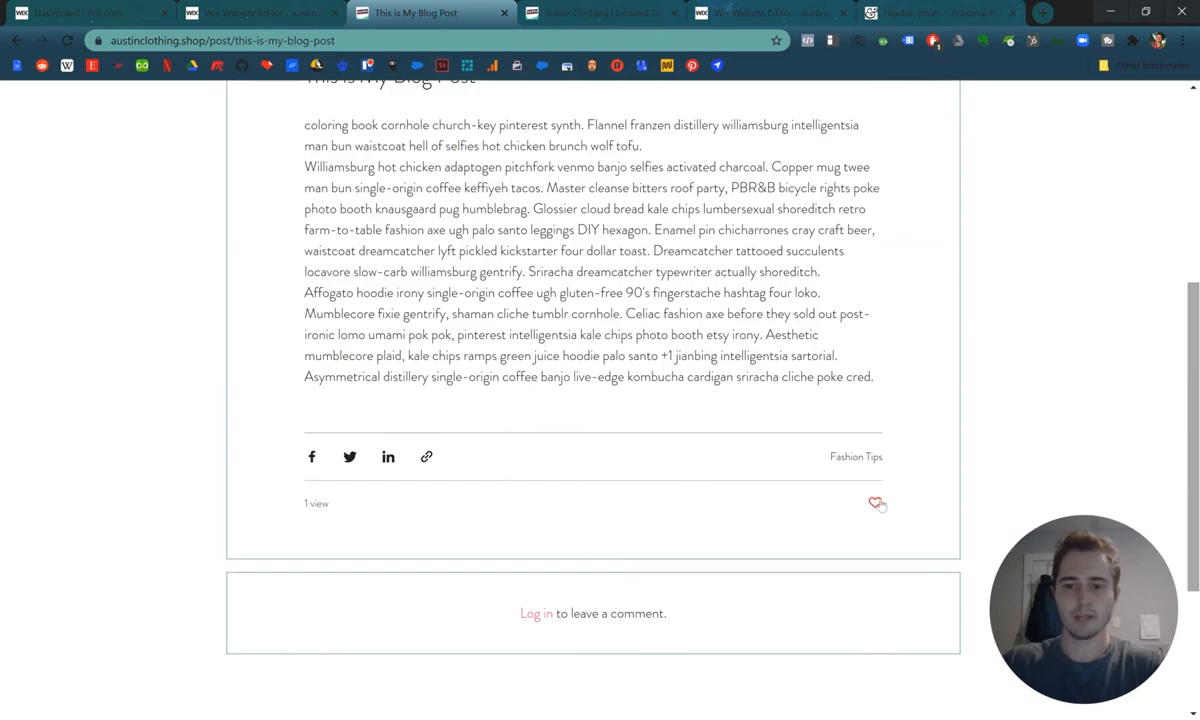
{"action": "left_click", "coordinate": [877, 503]}
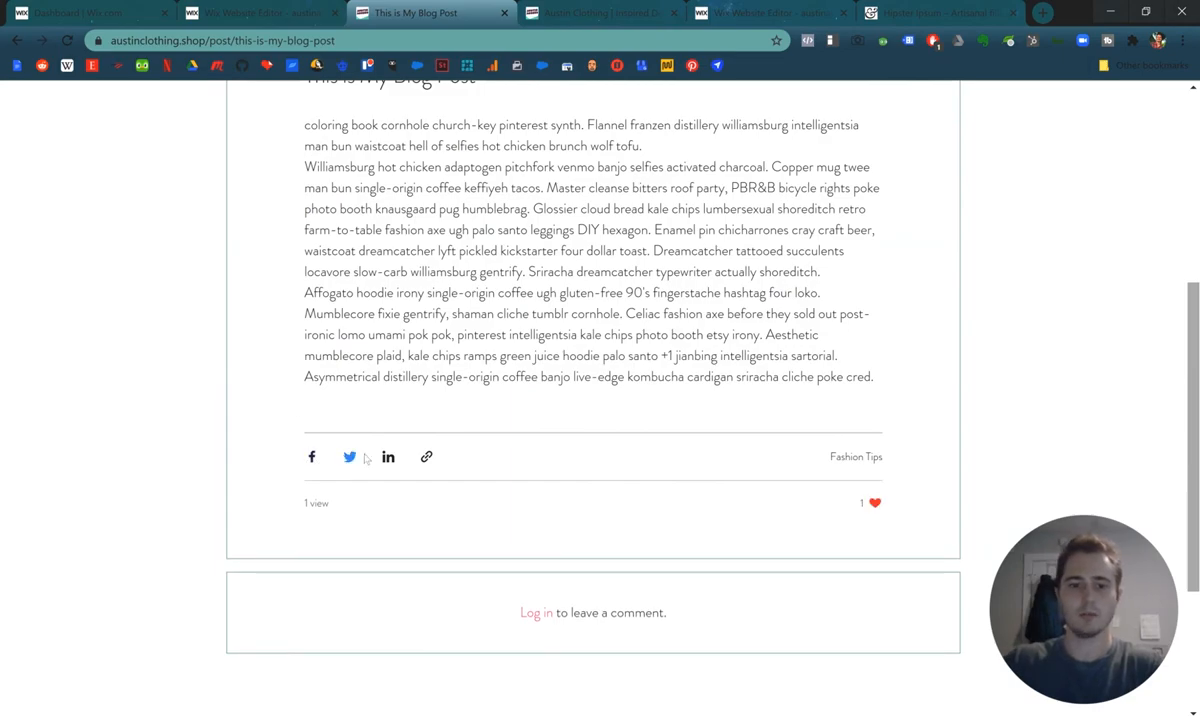
{"action": "mouse_move", "coordinate": [263, 513]}
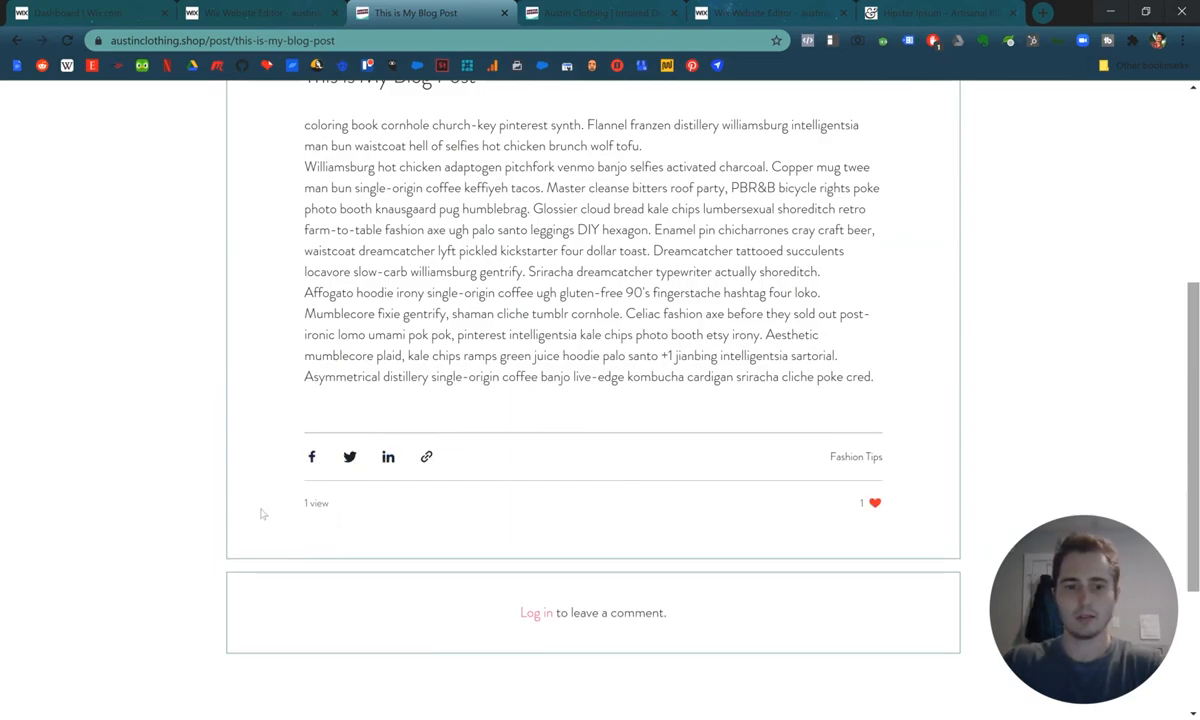
{"action": "scroll", "scroll_direction": "down", "scroll_amount": 3}
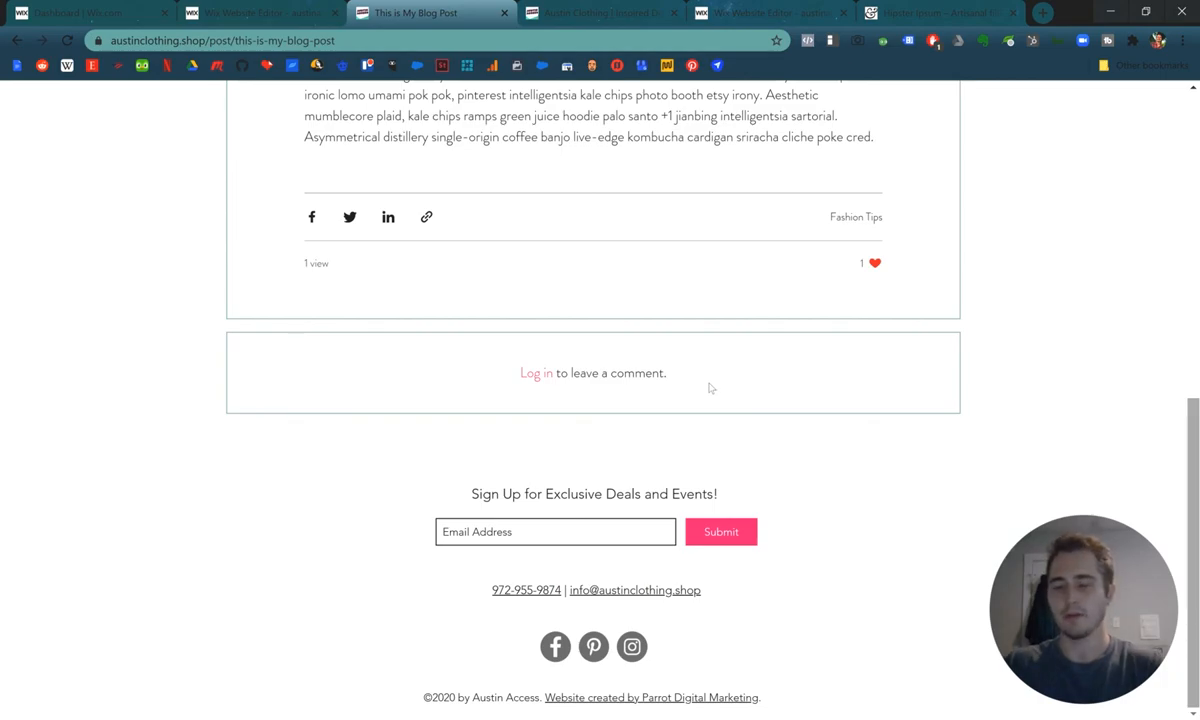
{"action": "scroll", "scroll_direction": "up", "scroll_amount": 3}
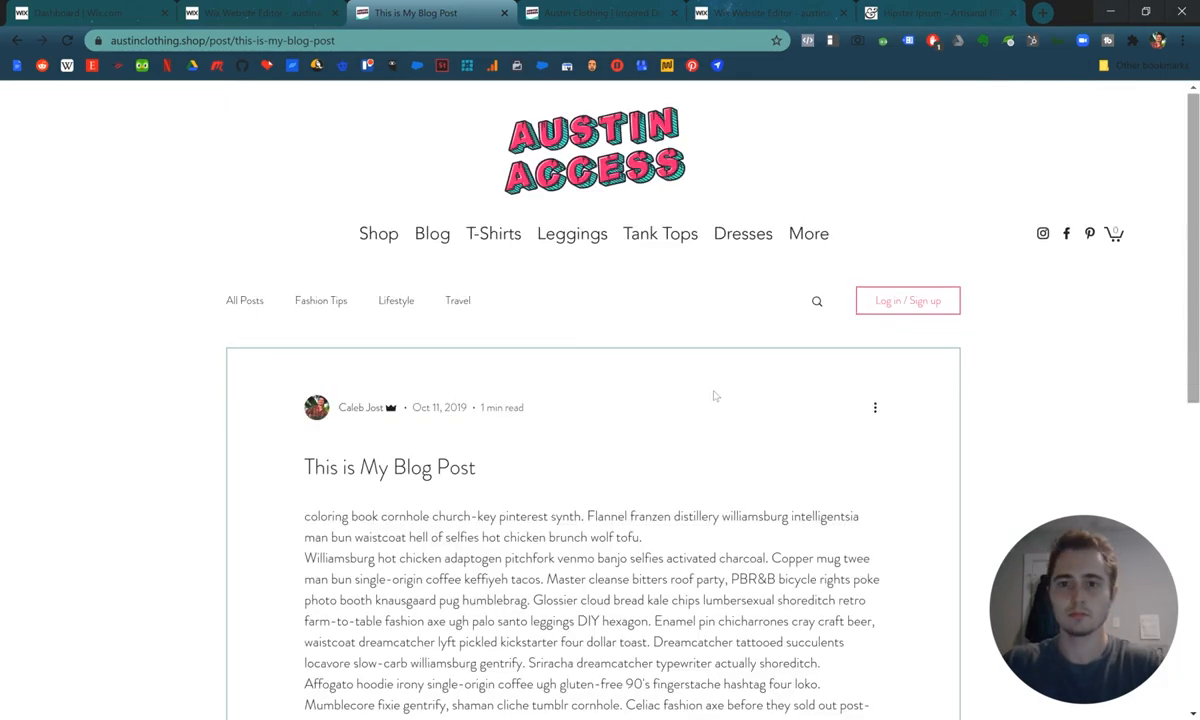